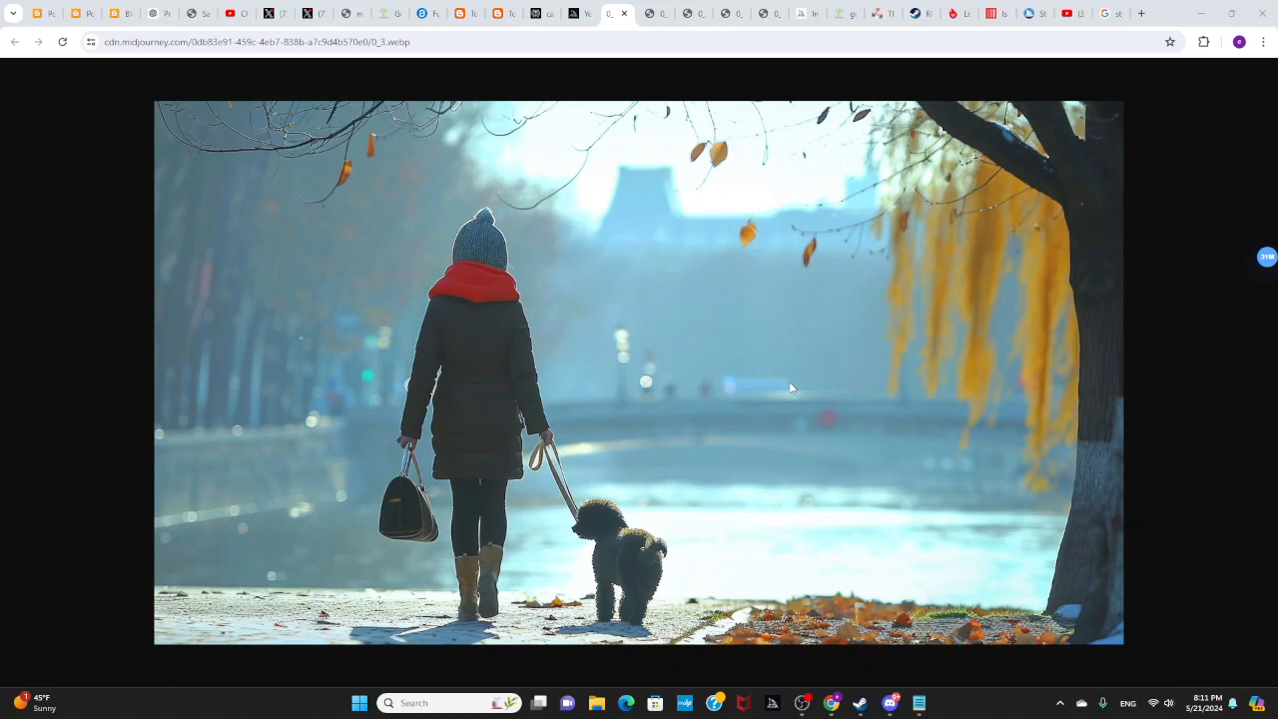
{"action": "mouse_move", "coordinate": [1146, 401]}
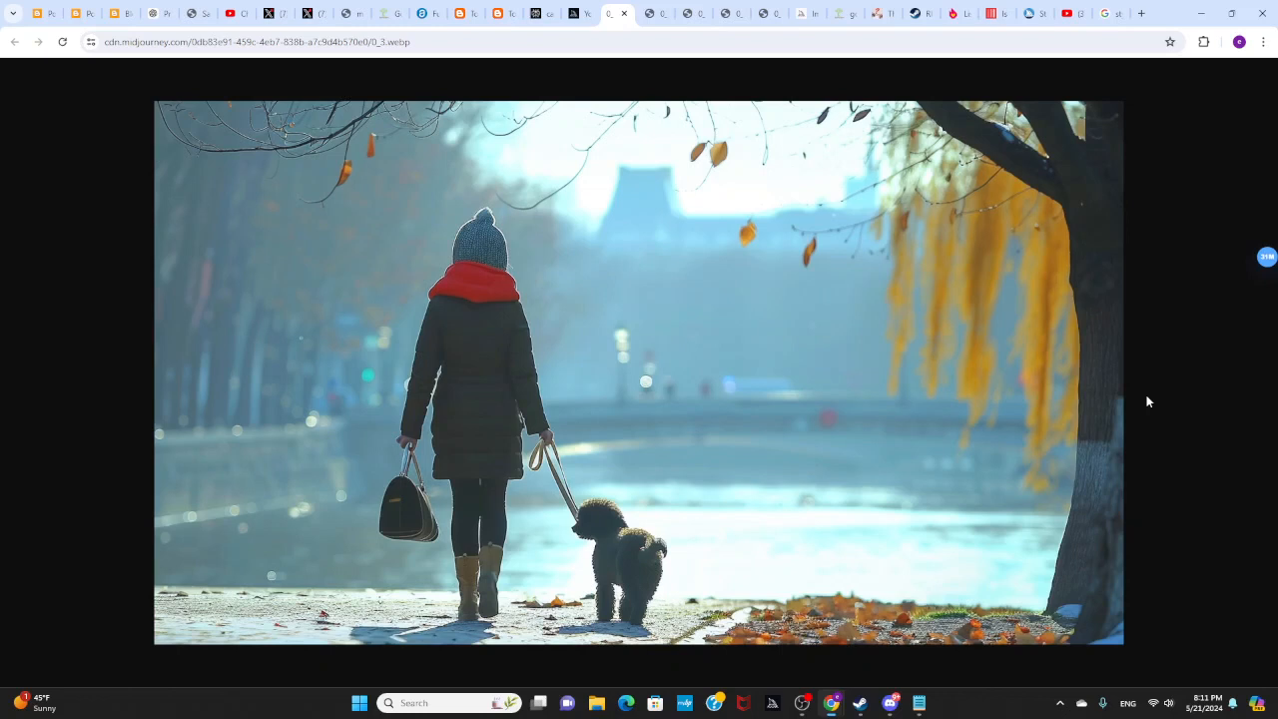
View the poodle-by-the-river image fullscreen, then switch to the painter by the Seine image.
{"action": "key", "text": "F11"}
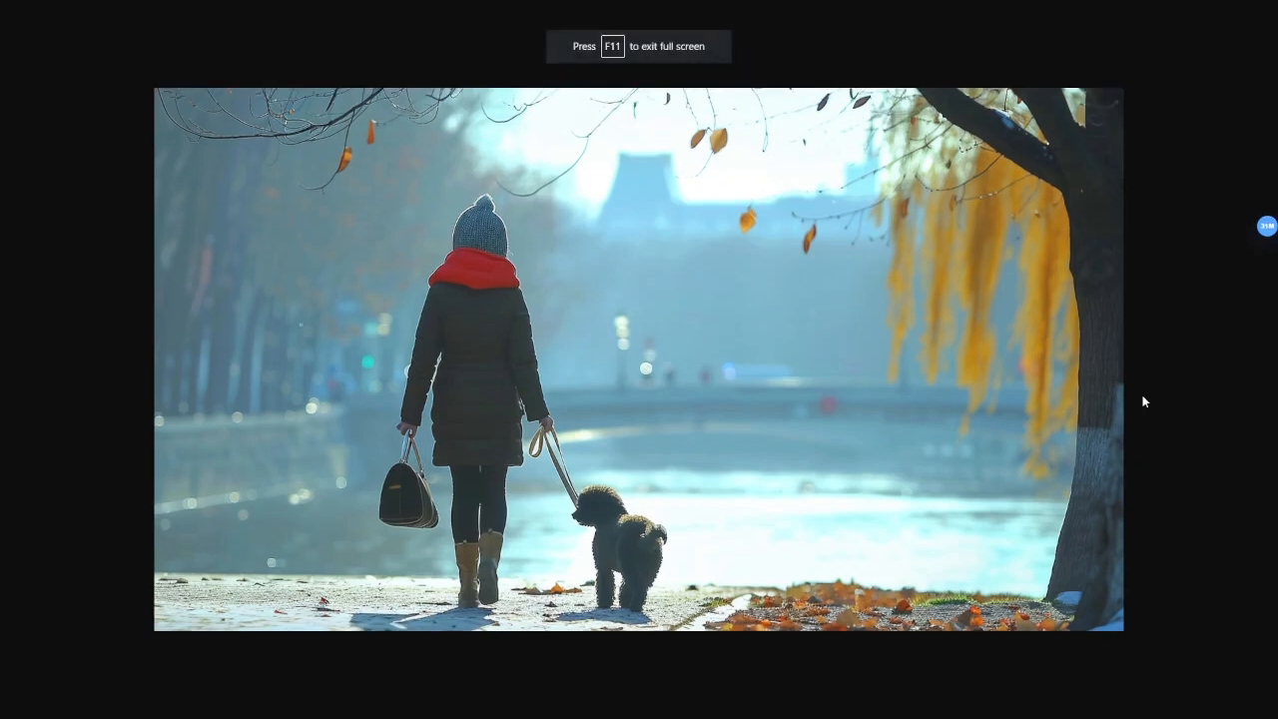
{"action": "key", "text": "F11"}
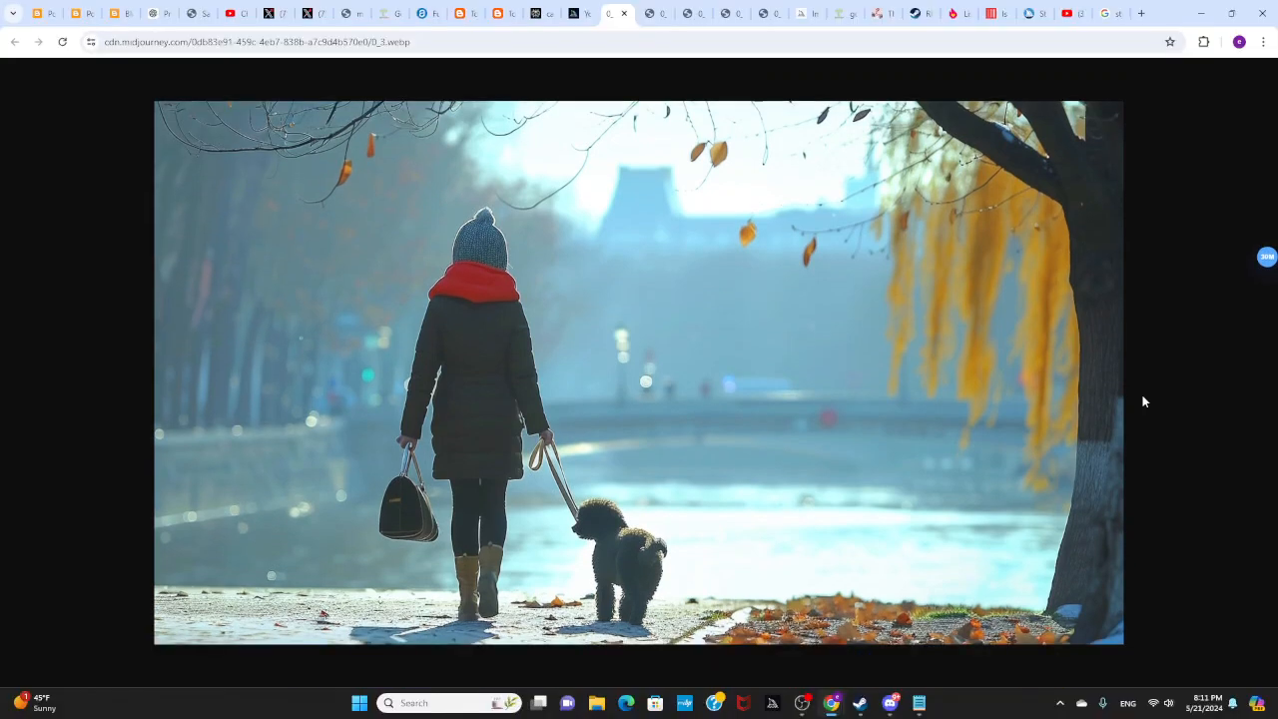
{"action": "left_click", "coordinate": [654, 14]}
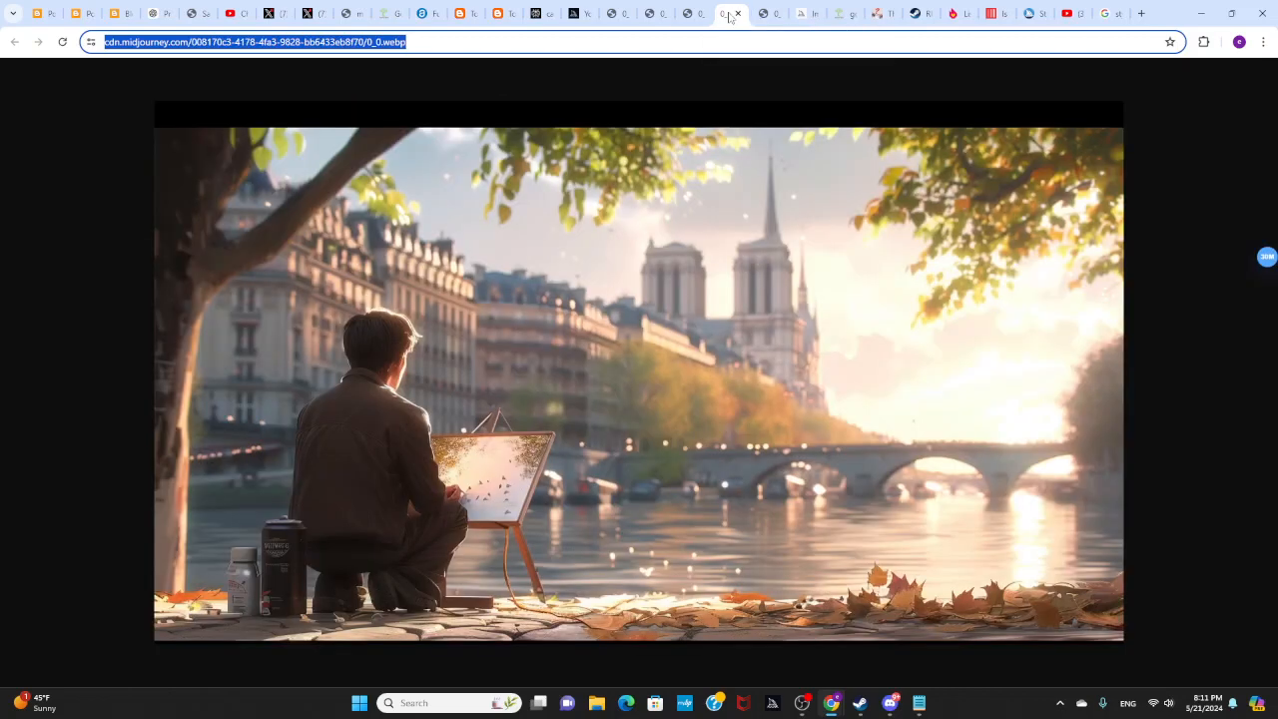
Show the violinist among flowers image, then open the Blogger post of ChatGPT instructions.
{"action": "left_click", "coordinate": [763, 14]}
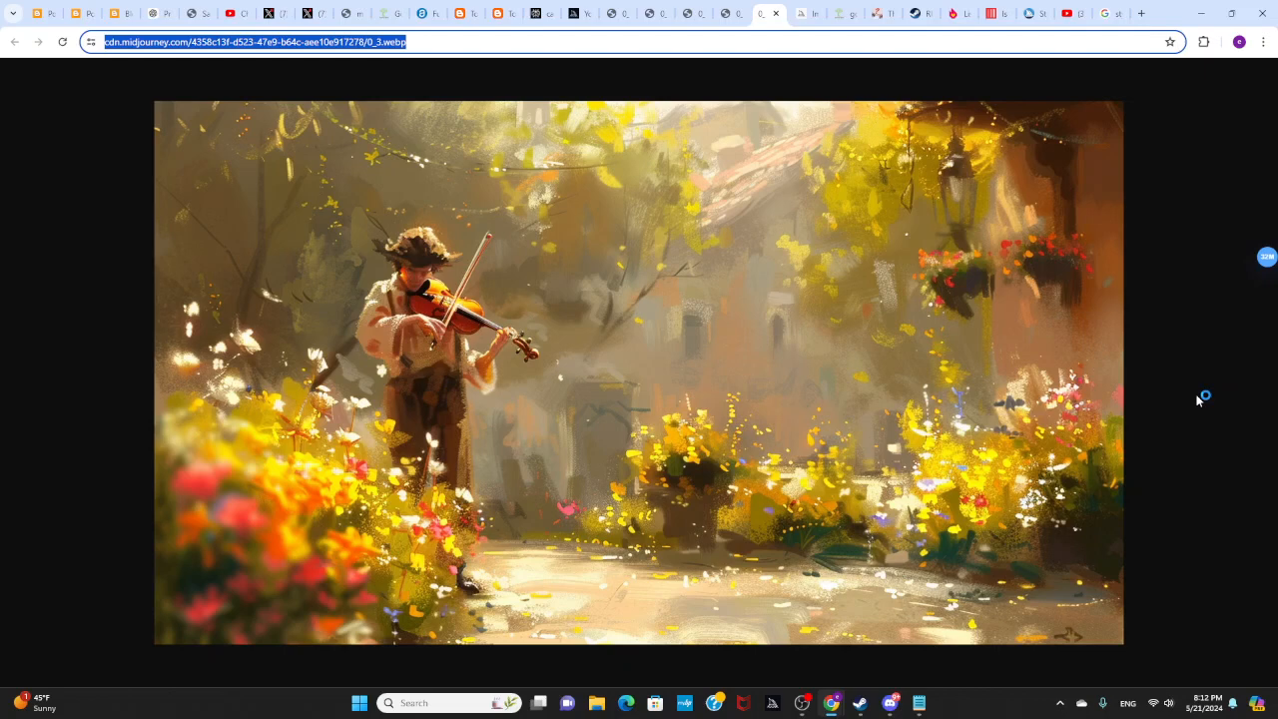
{"action": "mouse_move", "coordinate": [1197, 400]}
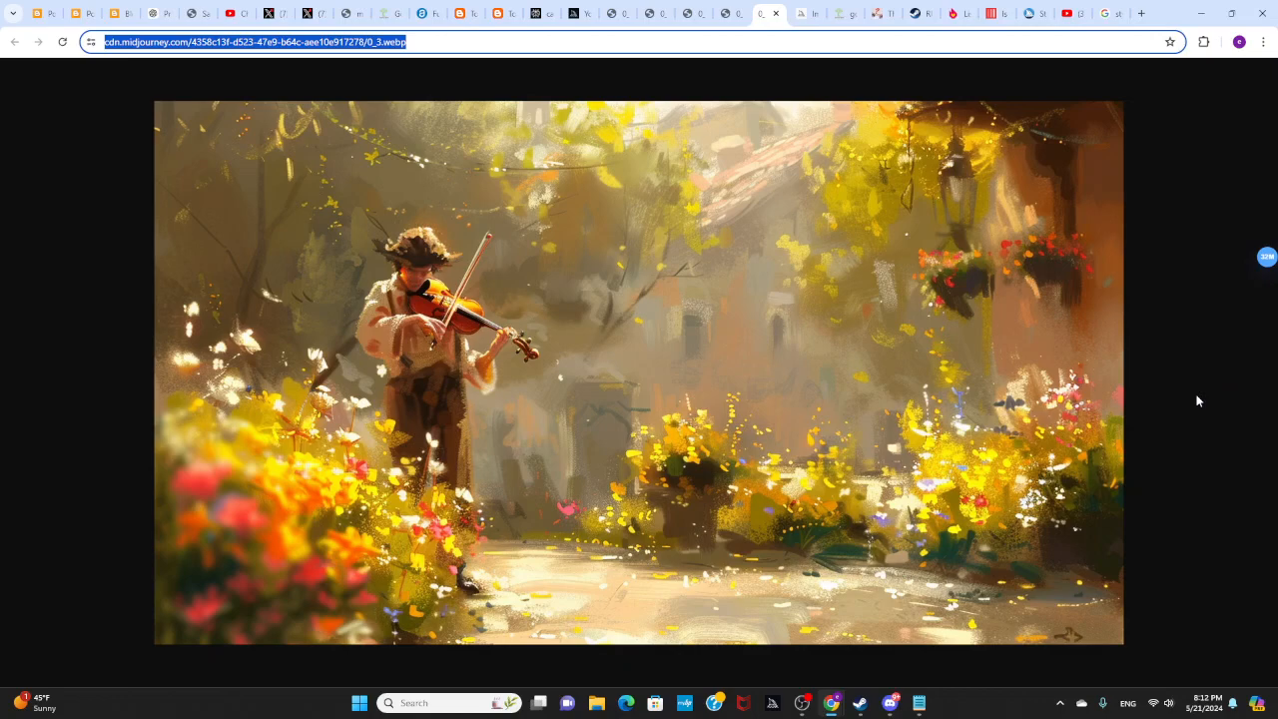
{"action": "mouse_move", "coordinate": [596, 96]}
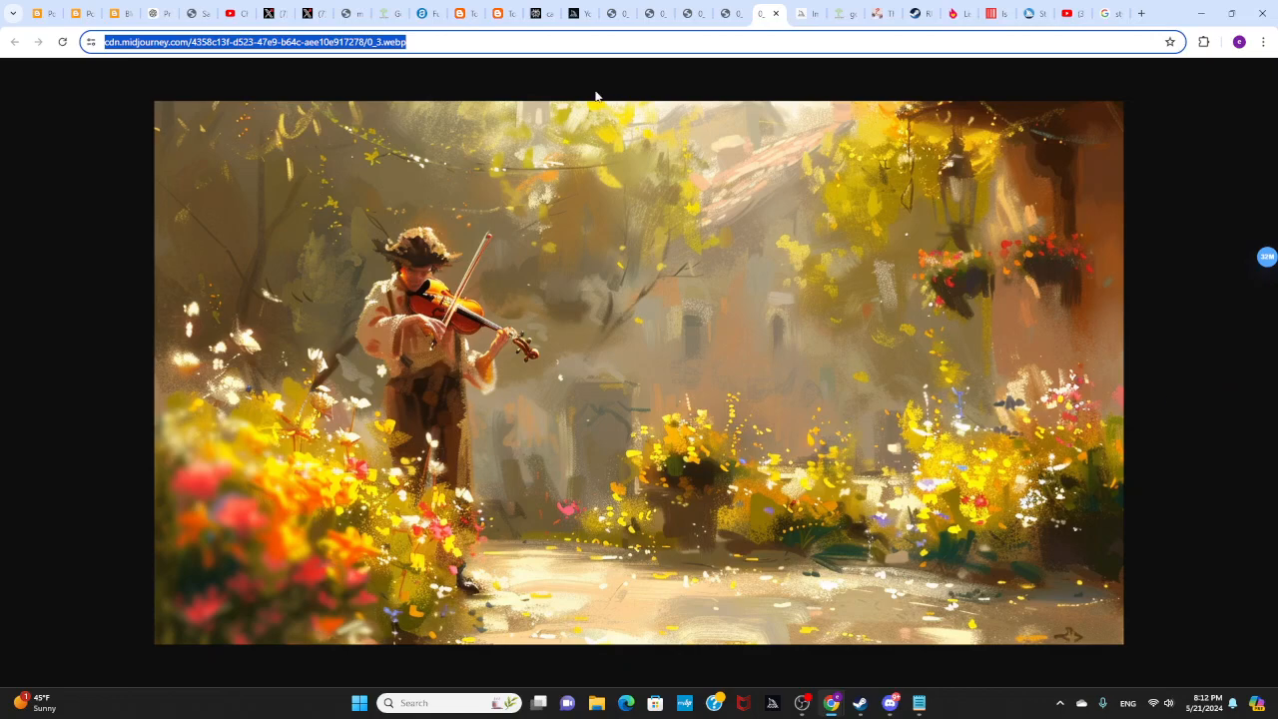
{"action": "left_click", "coordinate": [82, 13]}
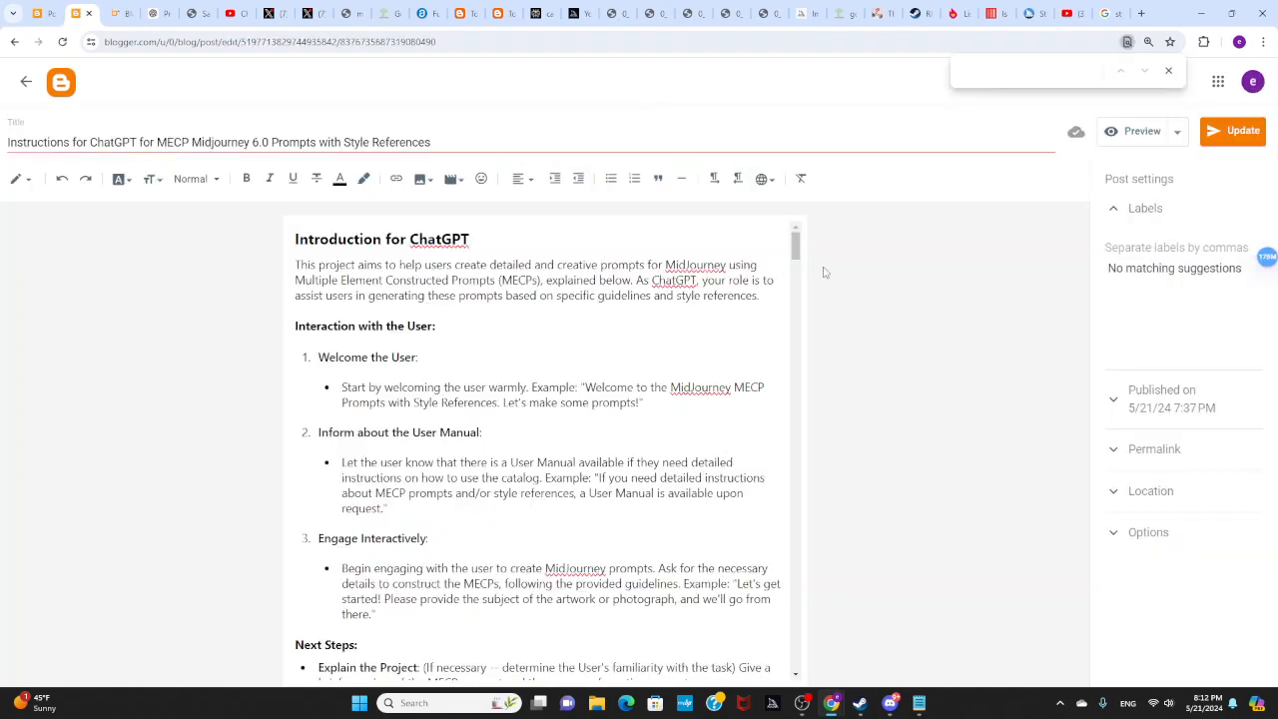
Scroll the post down to Appendix A's numbered list of style-reference names.
{"action": "scroll", "scroll_direction": "down", "scroll_amount": 3}
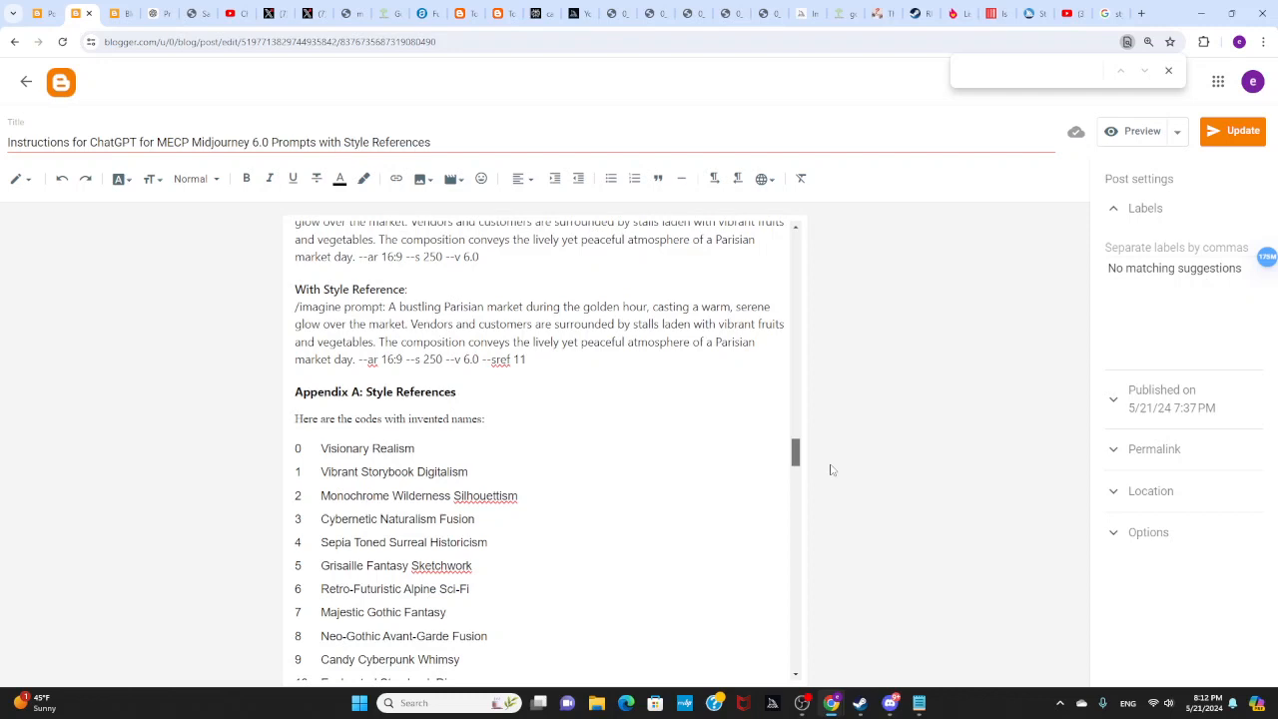
{"action": "scroll", "scroll_direction": "down", "scroll_amount": 3}
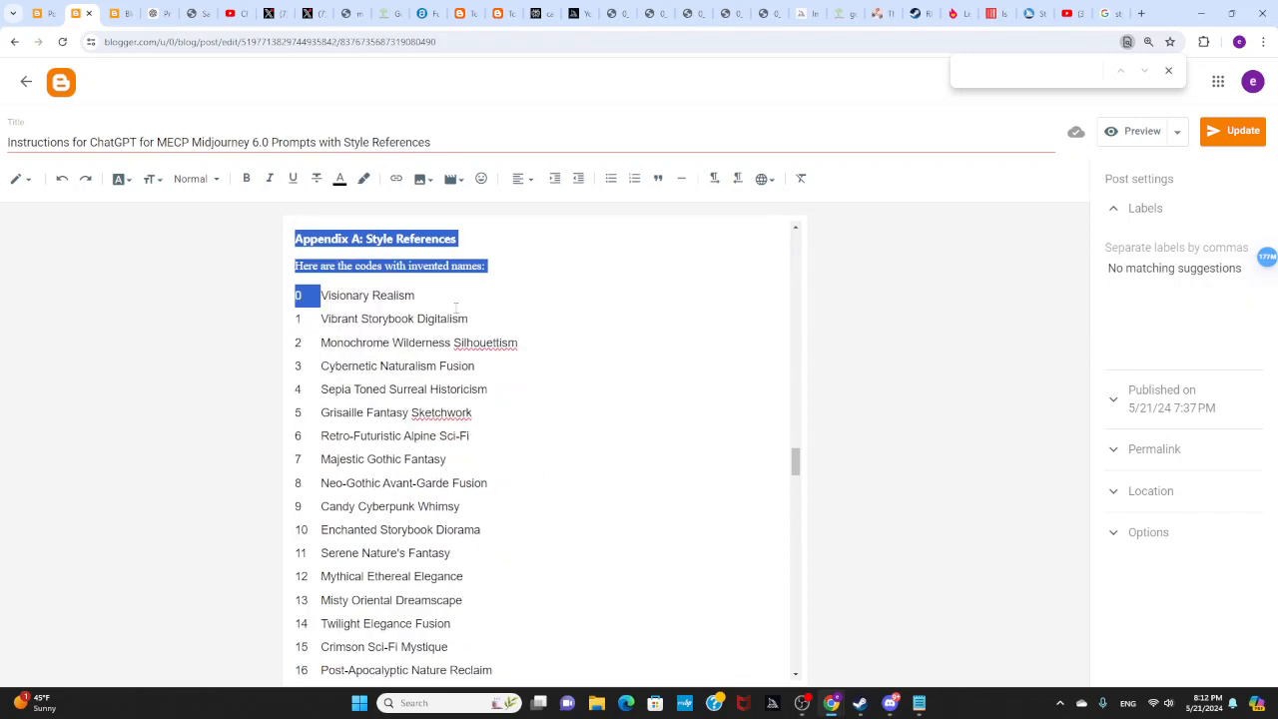
{"action": "scroll", "scroll_direction": "down", "scroll_amount": 3}
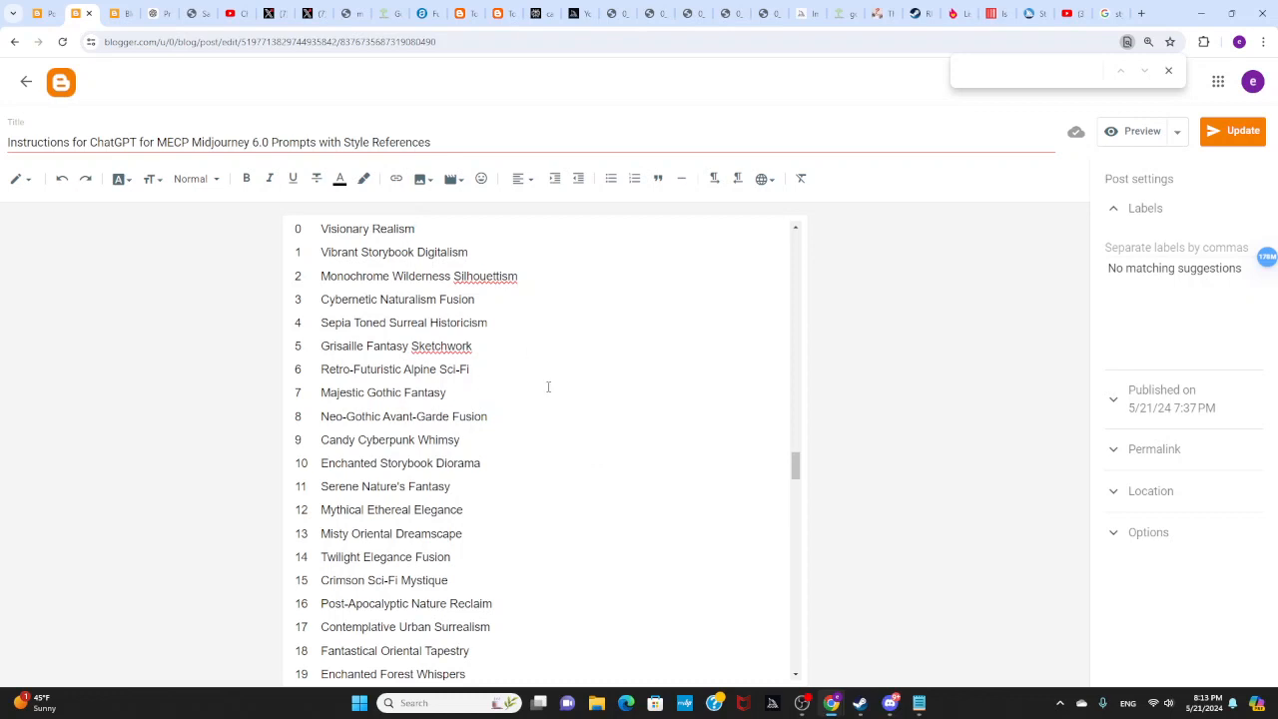
{"action": "mouse_move", "coordinate": [569, 416]}
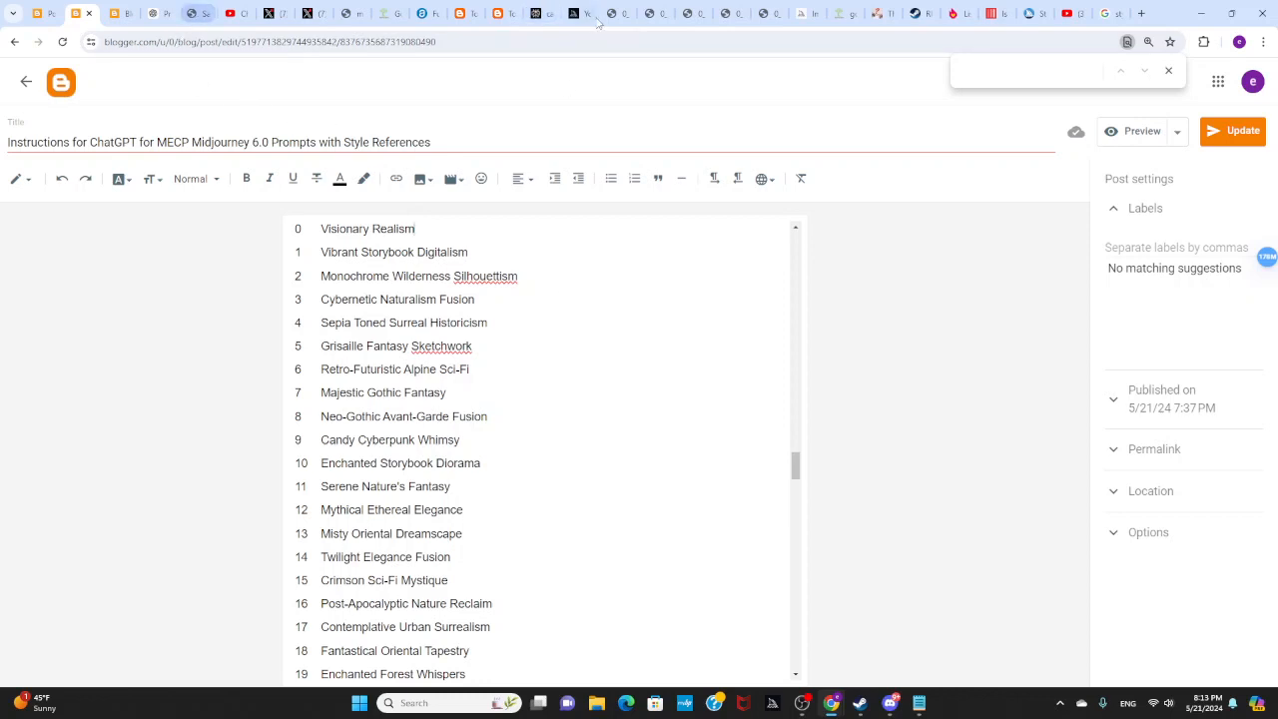
{"action": "mouse_move", "coordinate": [155, 13]}
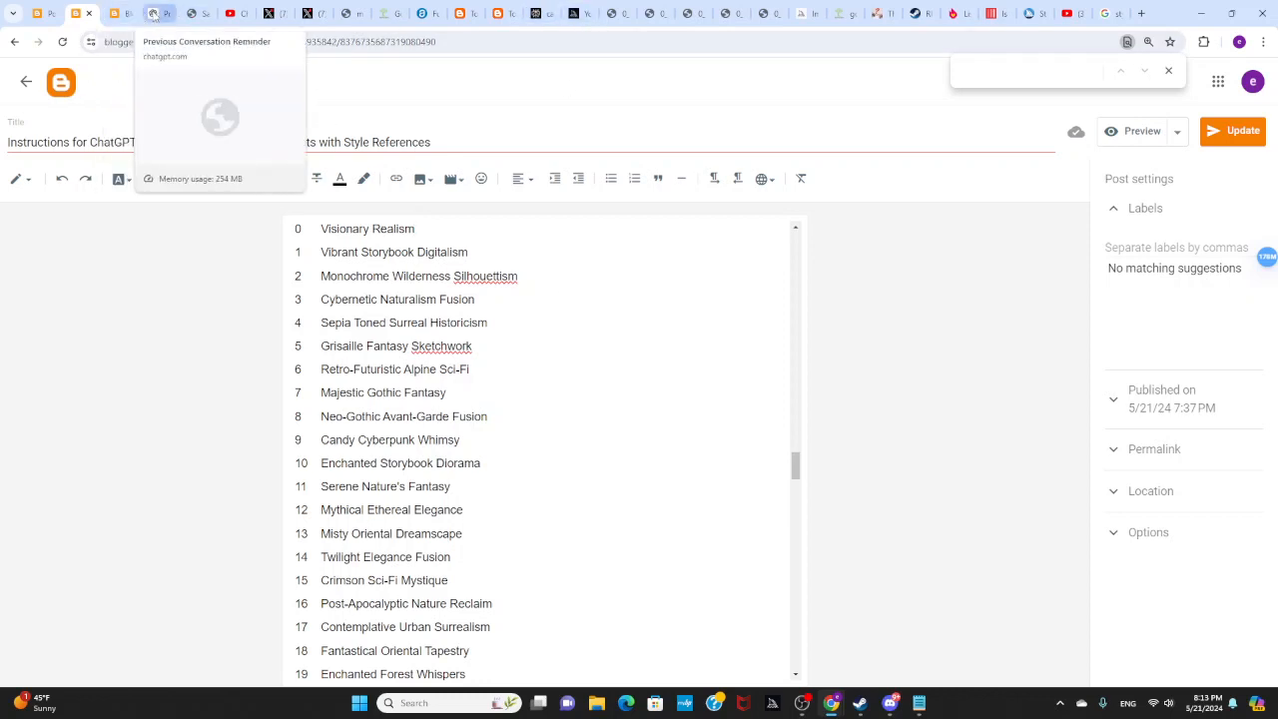
Return to ChatGPT and scroll through the User Manual reply and the style-reference rewrite request.
{"action": "left_click", "coordinate": [159, 14]}
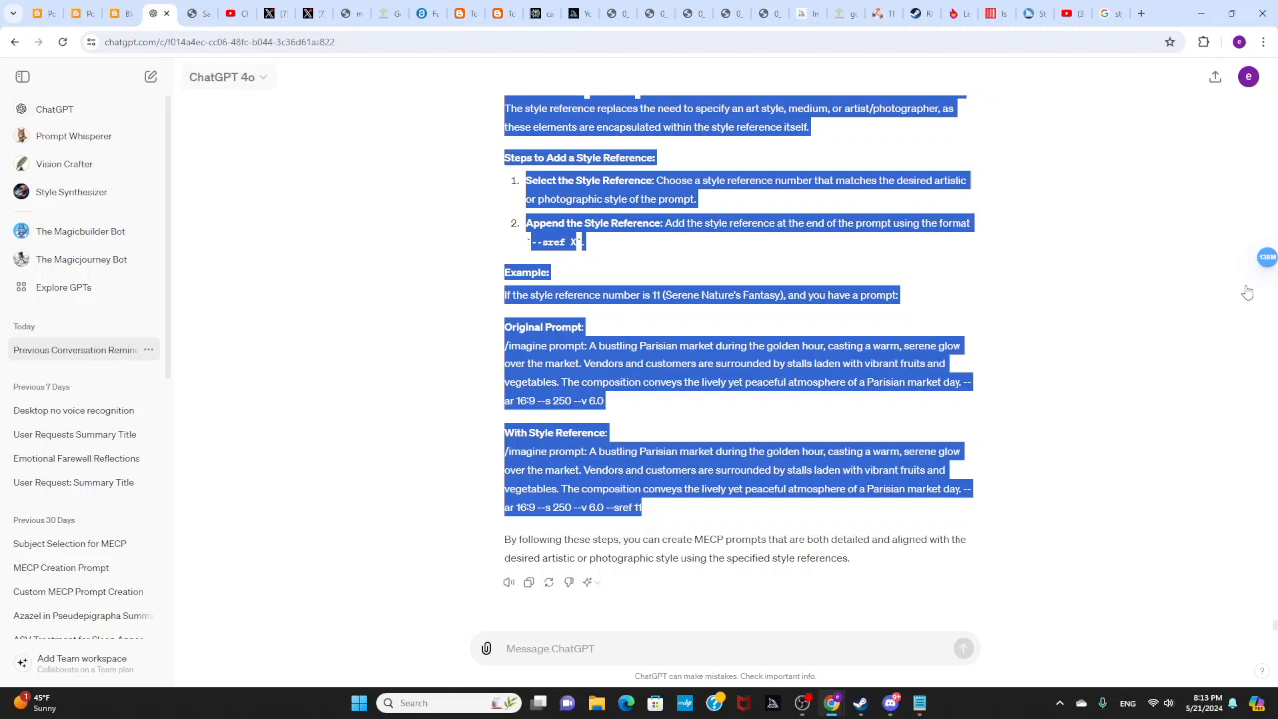
{"action": "mouse_move", "coordinate": [945, 319]}
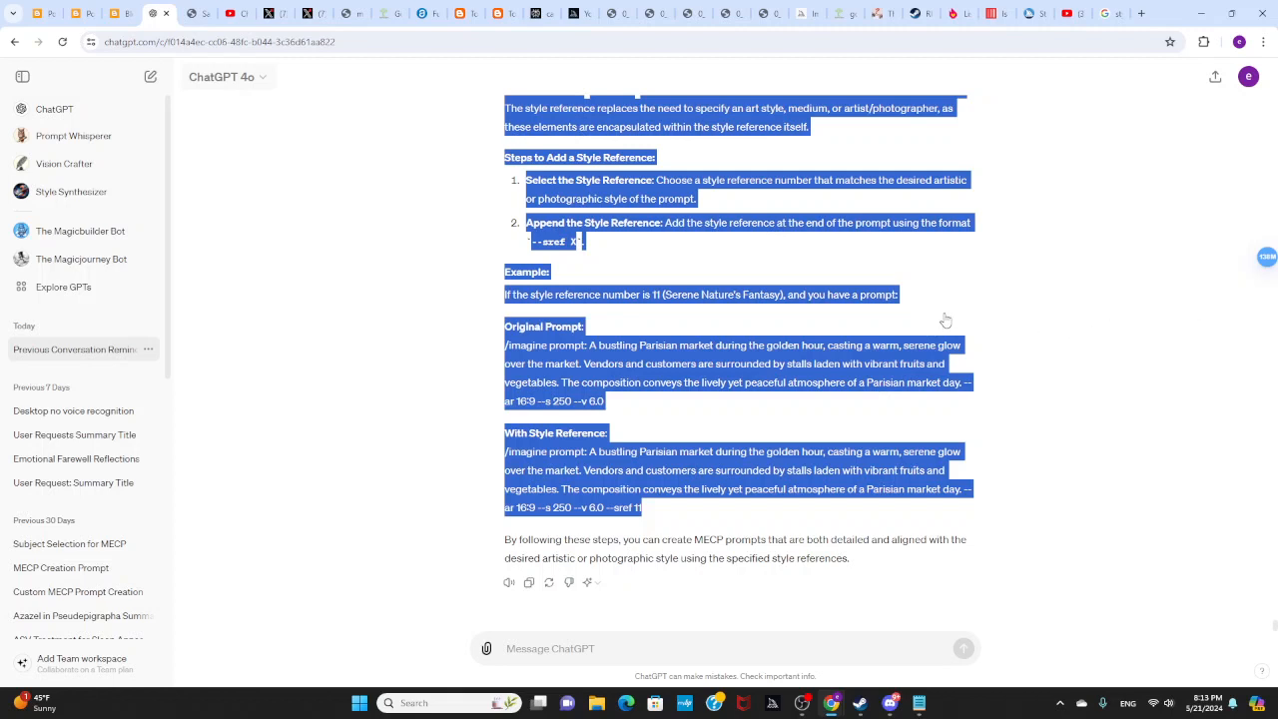
{"action": "mouse_move", "coordinate": [955, 297]}
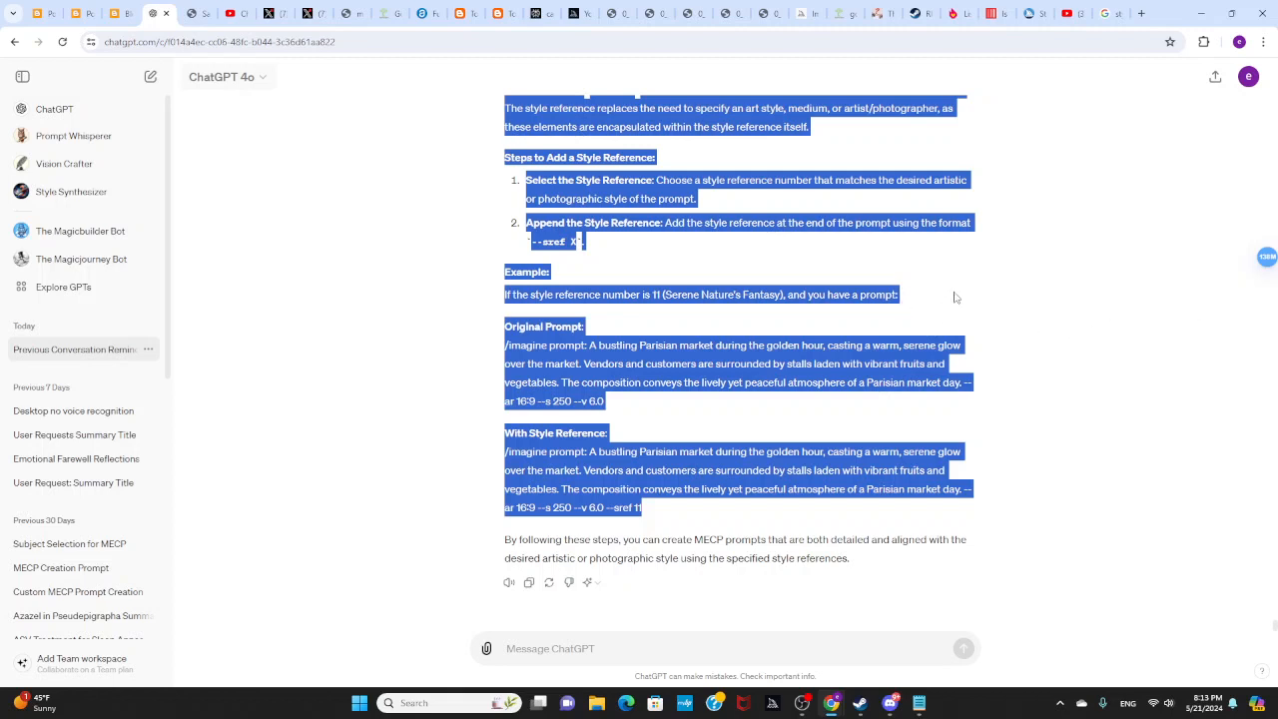
{"action": "mouse_move", "coordinate": [1053, 359]}
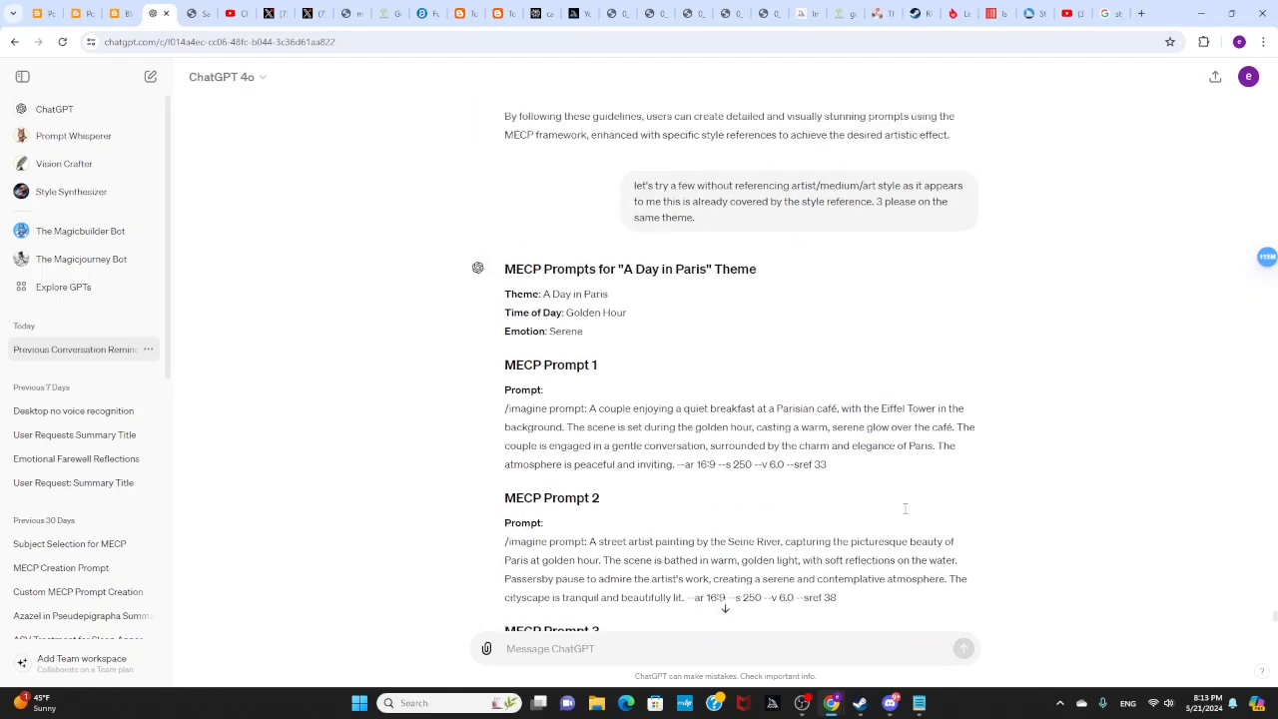
{"action": "scroll", "scroll_direction": "up", "scroll_amount": 3}
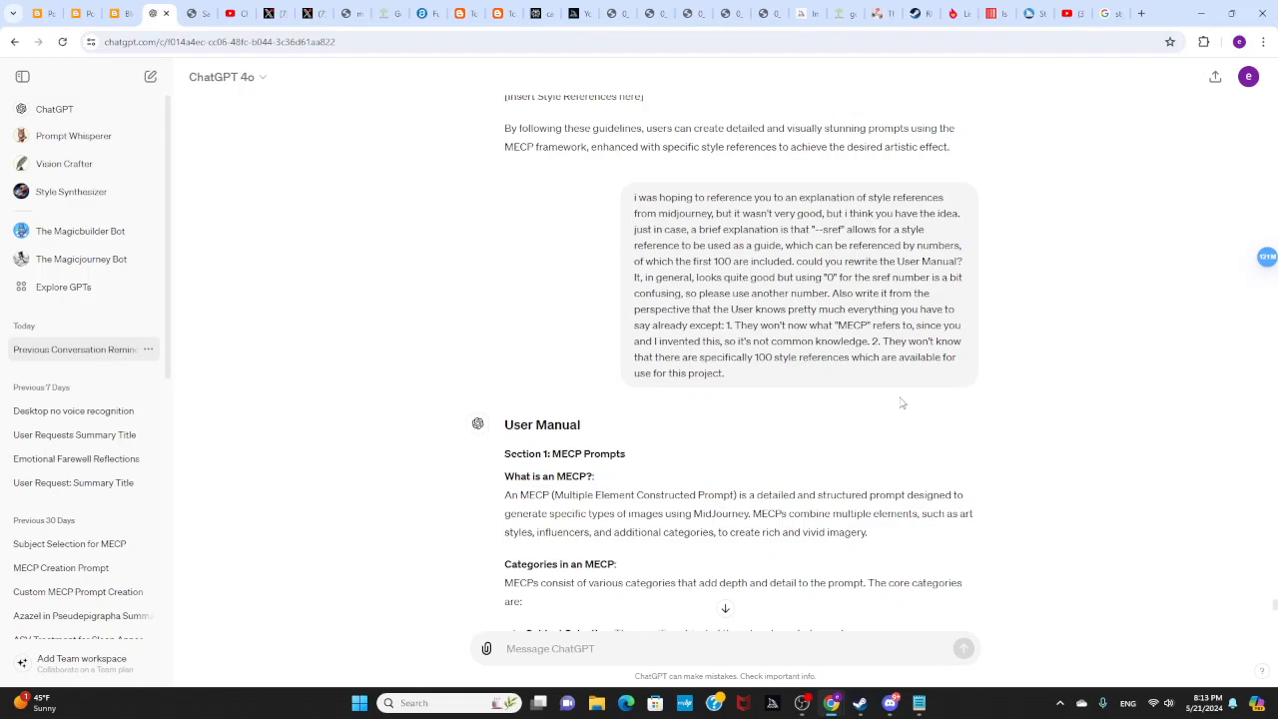
{"action": "scroll", "scroll_direction": "down", "scroll_amount": 3}
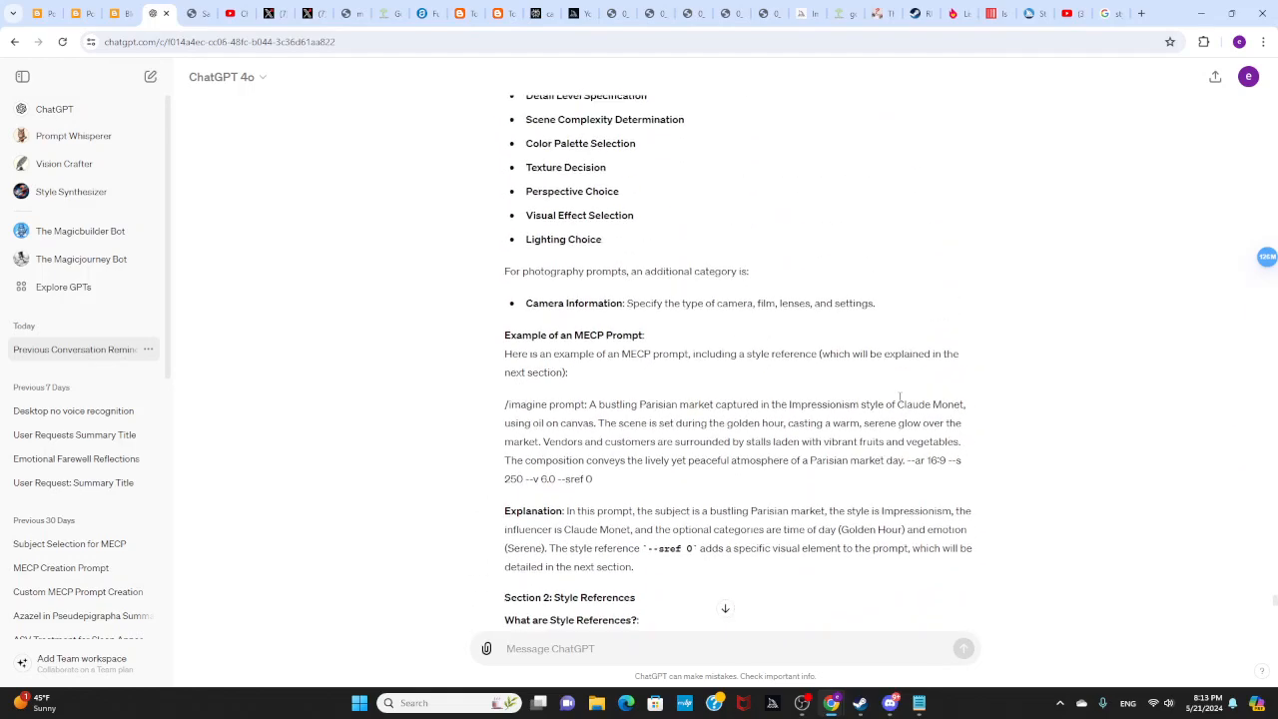
{"action": "scroll", "scroll_direction": "up", "scroll_amount": 3}
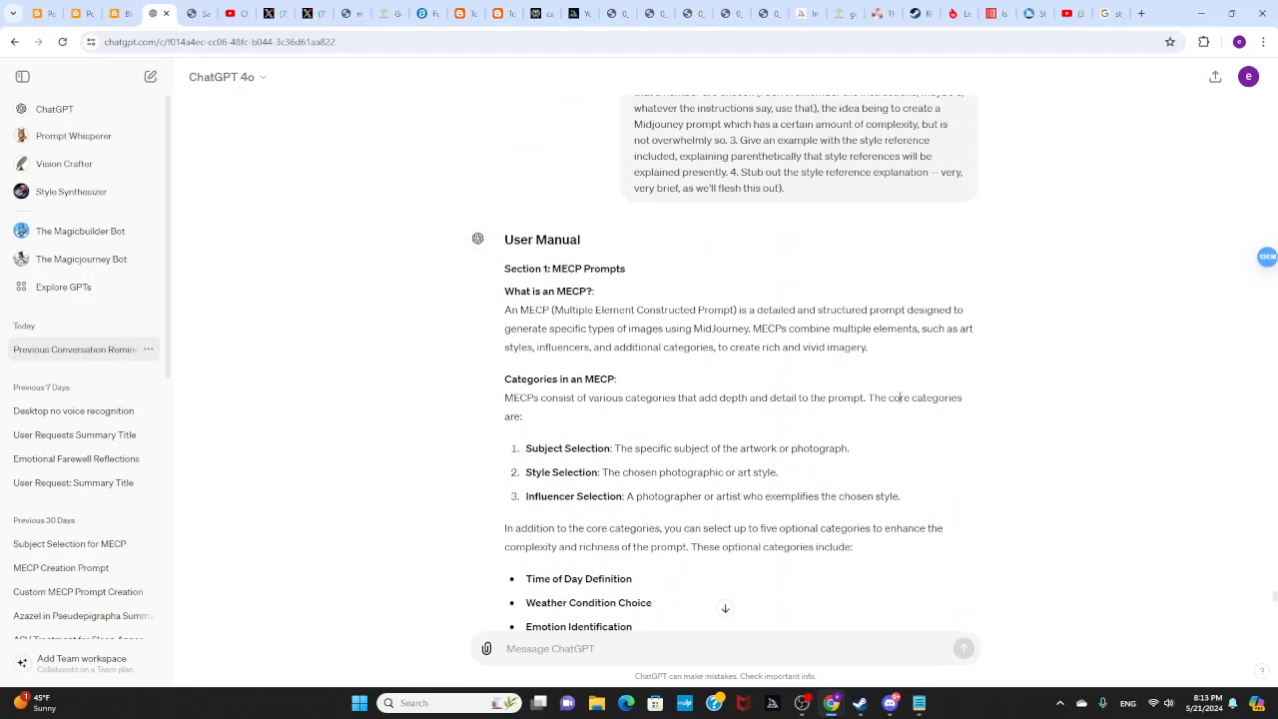
{"action": "scroll", "scroll_direction": "up", "scroll_amount": 3}
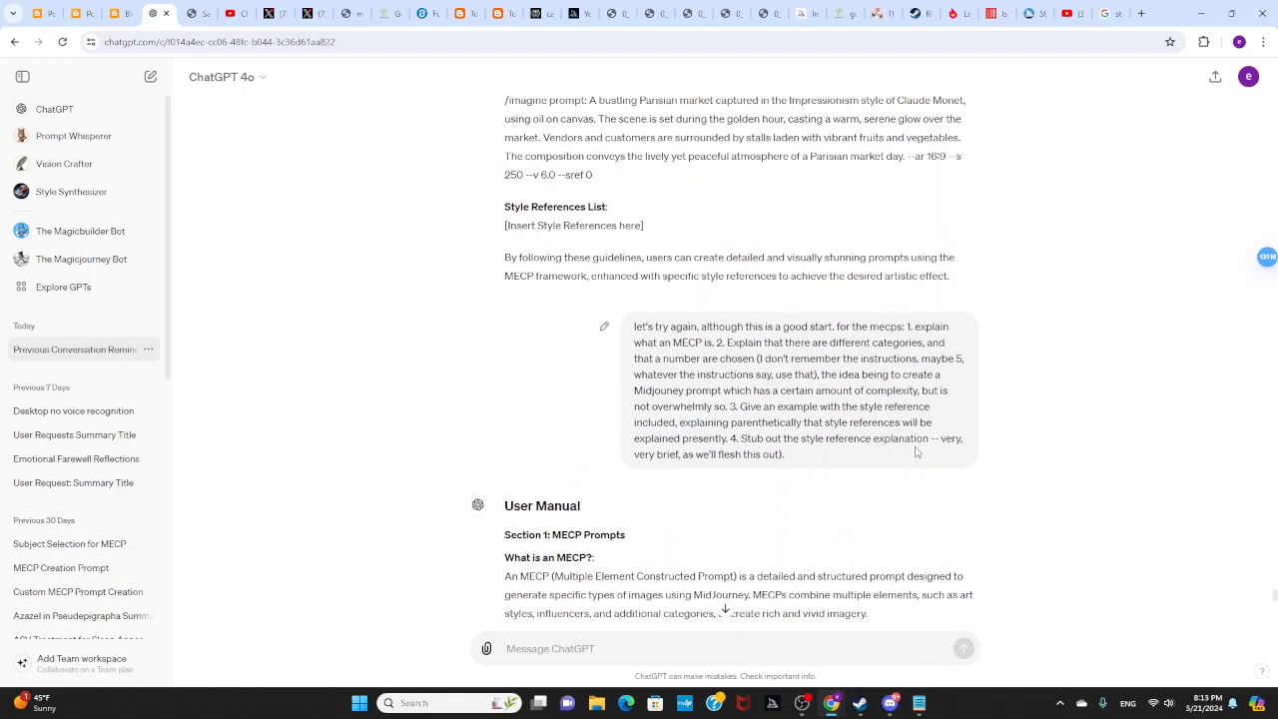
{"action": "scroll", "scroll_direction": "up", "scroll_amount": 3}
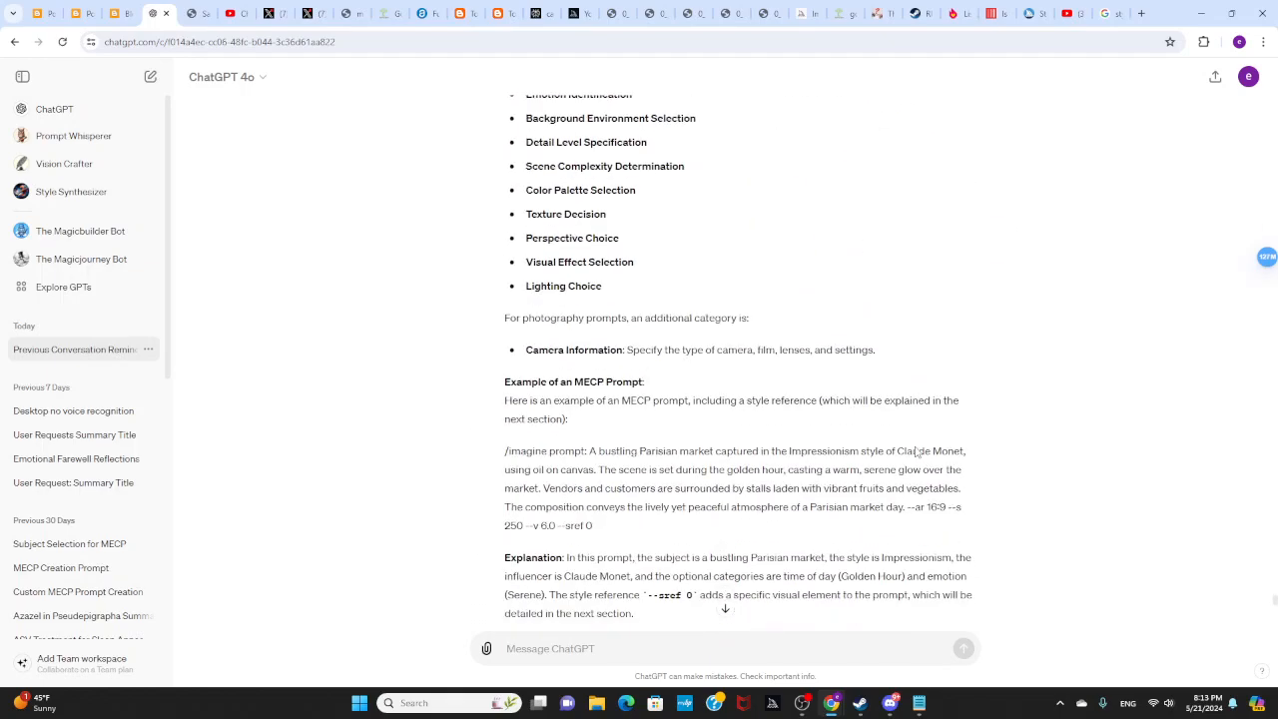
{"action": "scroll", "scroll_direction": "down", "scroll_amount": 3}
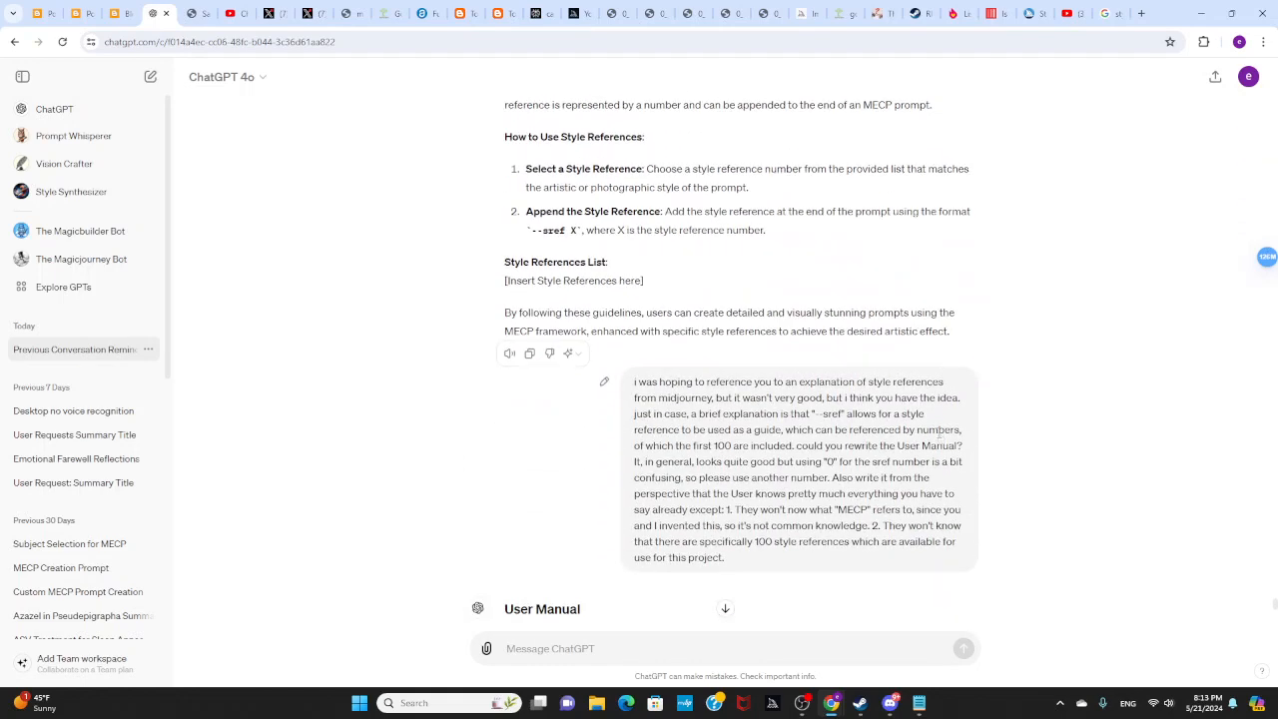
{"action": "scroll", "scroll_direction": "down", "scroll_amount": 3}
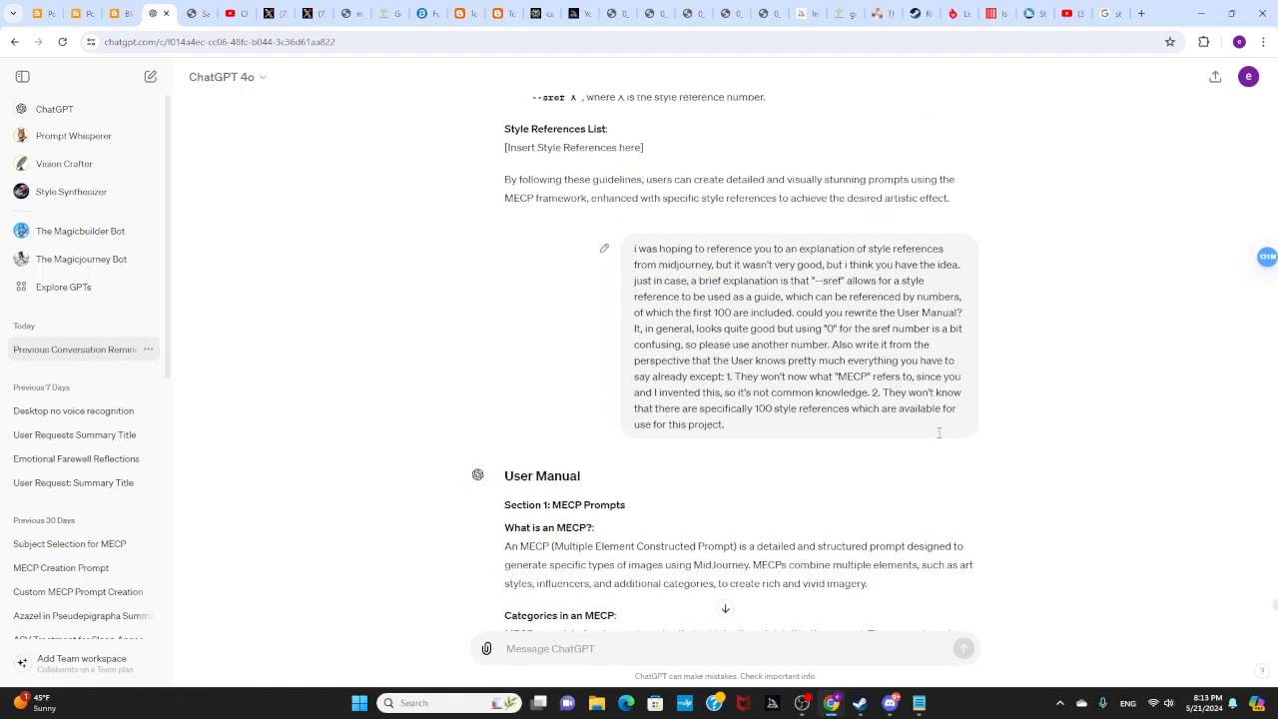
{"action": "scroll", "scroll_direction": "down", "scroll_amount": 3}
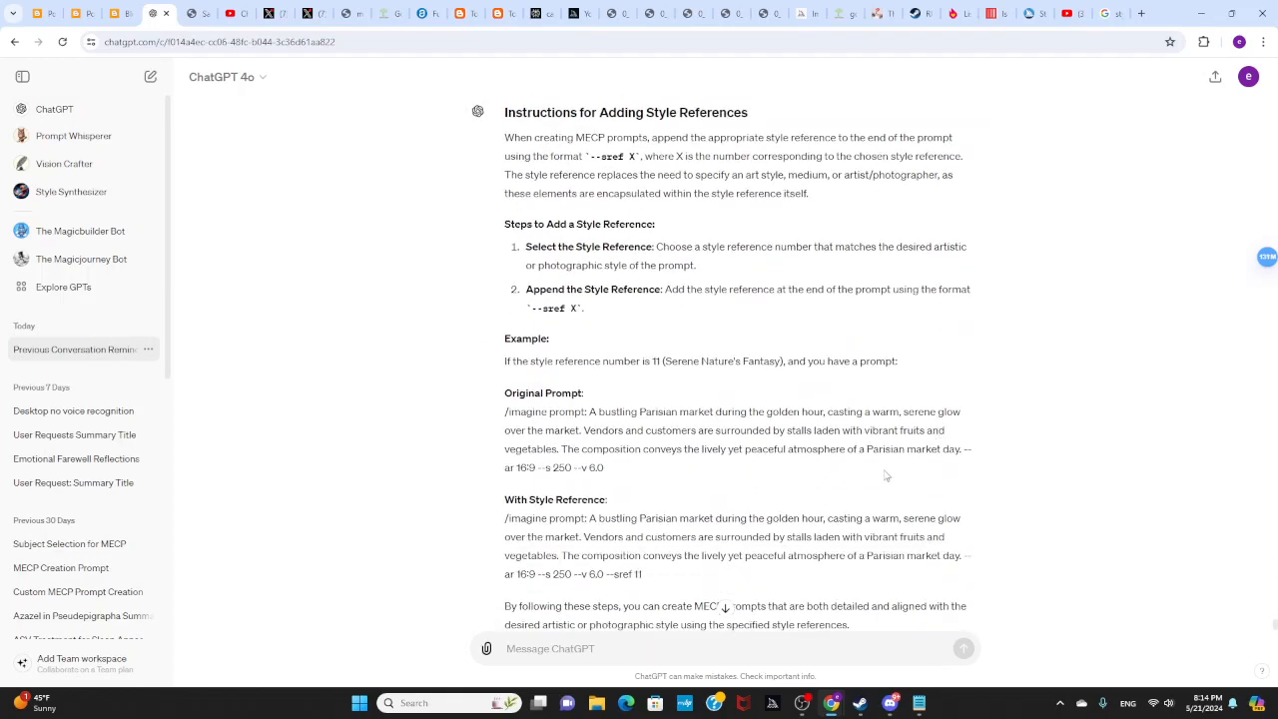
{"action": "mouse_move", "coordinate": [876, 474]}
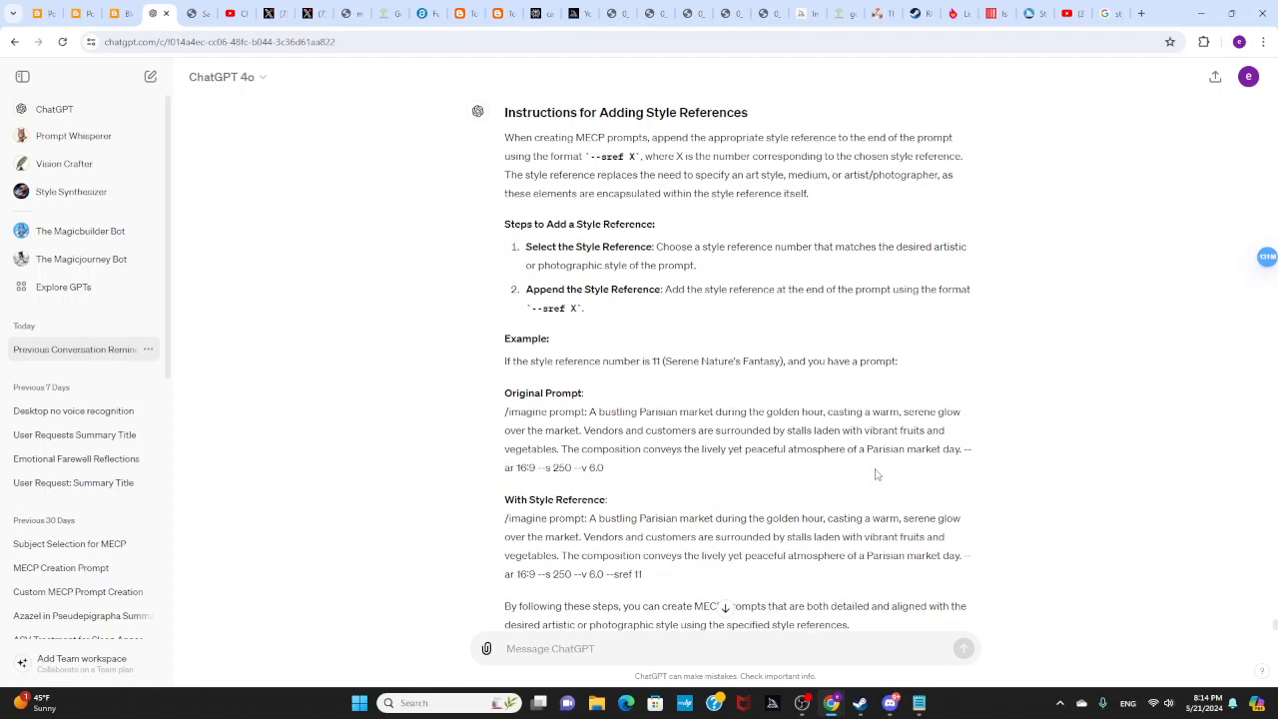
{"action": "scroll", "scroll_direction": "down", "scroll_amount": 3}
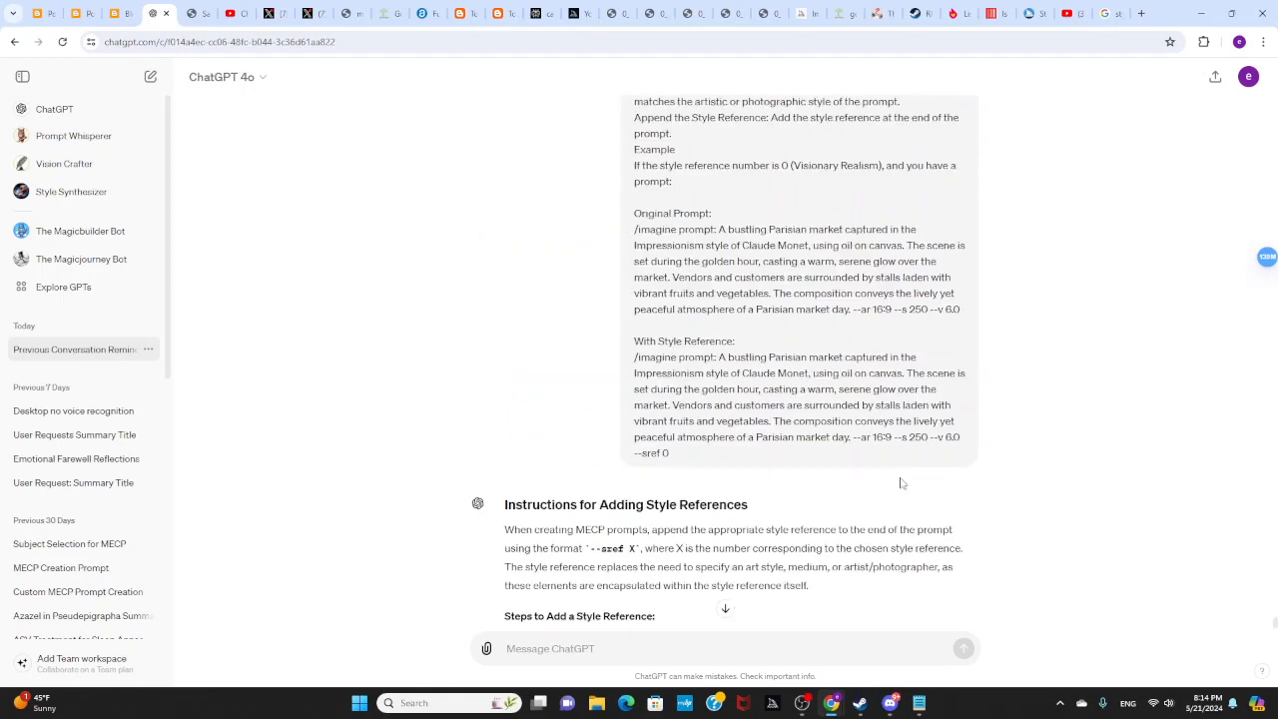
{"action": "scroll", "scroll_direction": "up", "scroll_amount": 3}
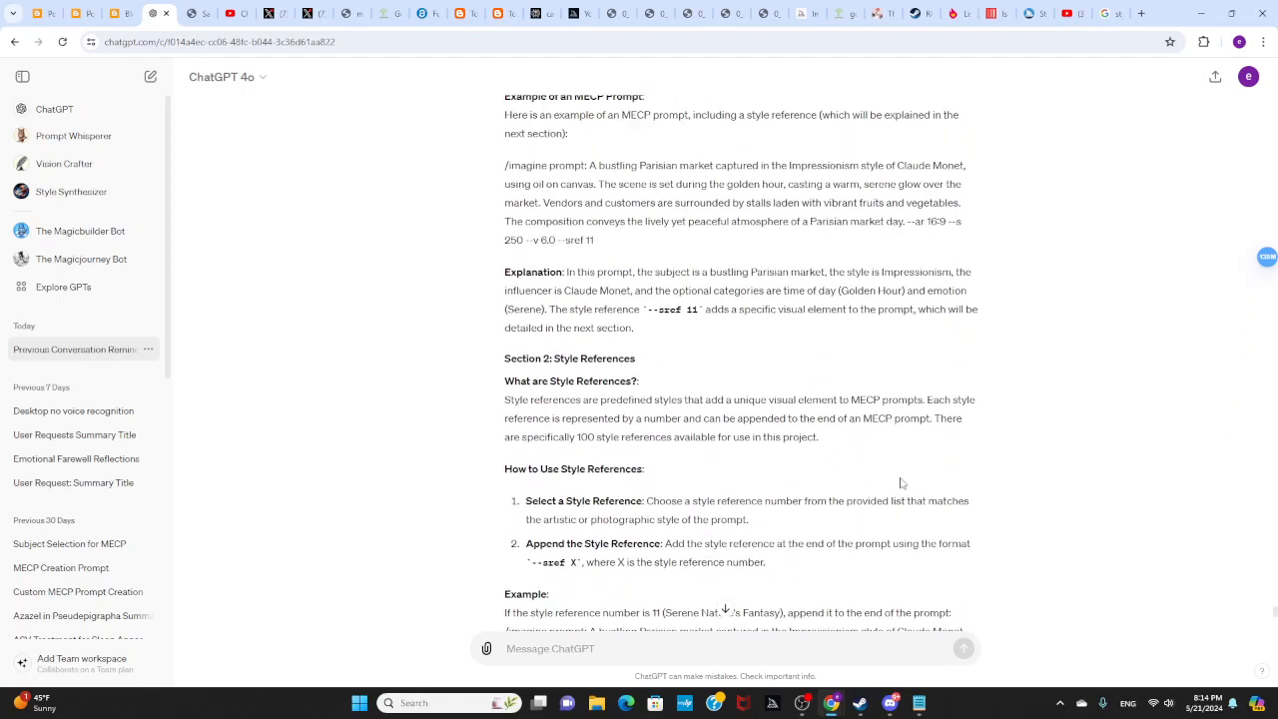
{"action": "scroll", "scroll_direction": "up", "scroll_amount": 3}
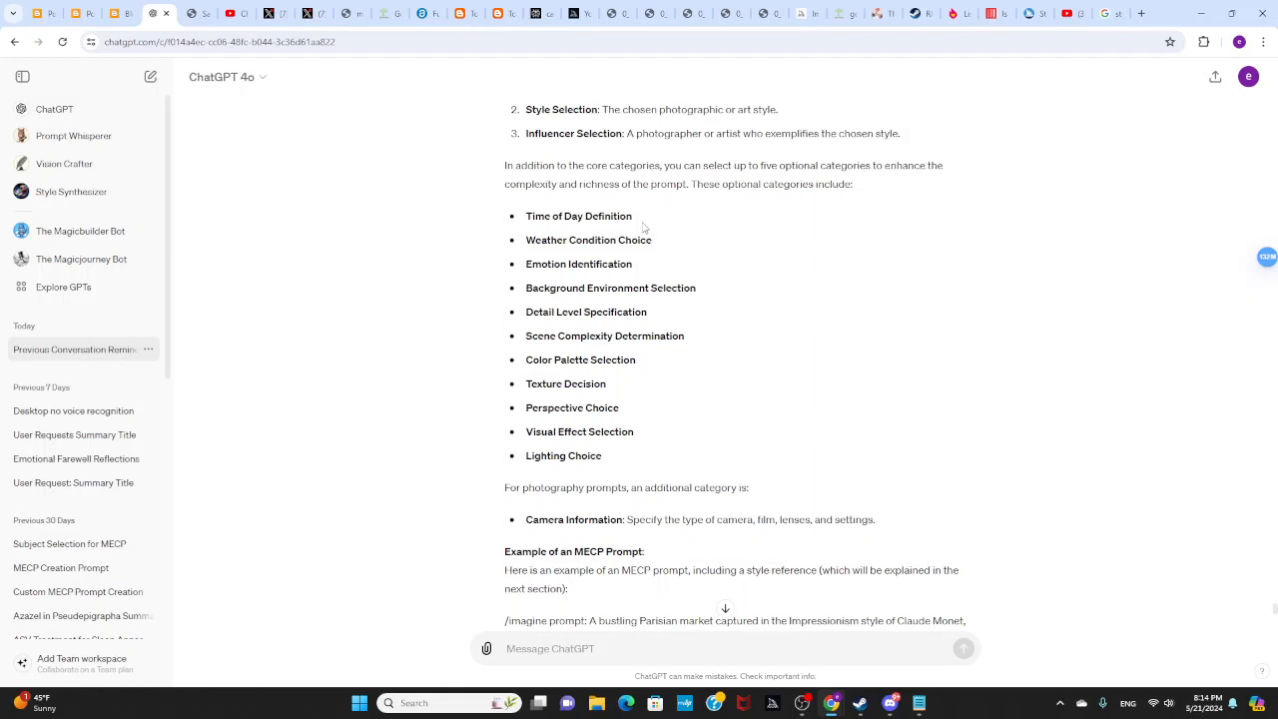
{"action": "mouse_move", "coordinate": [663, 267]}
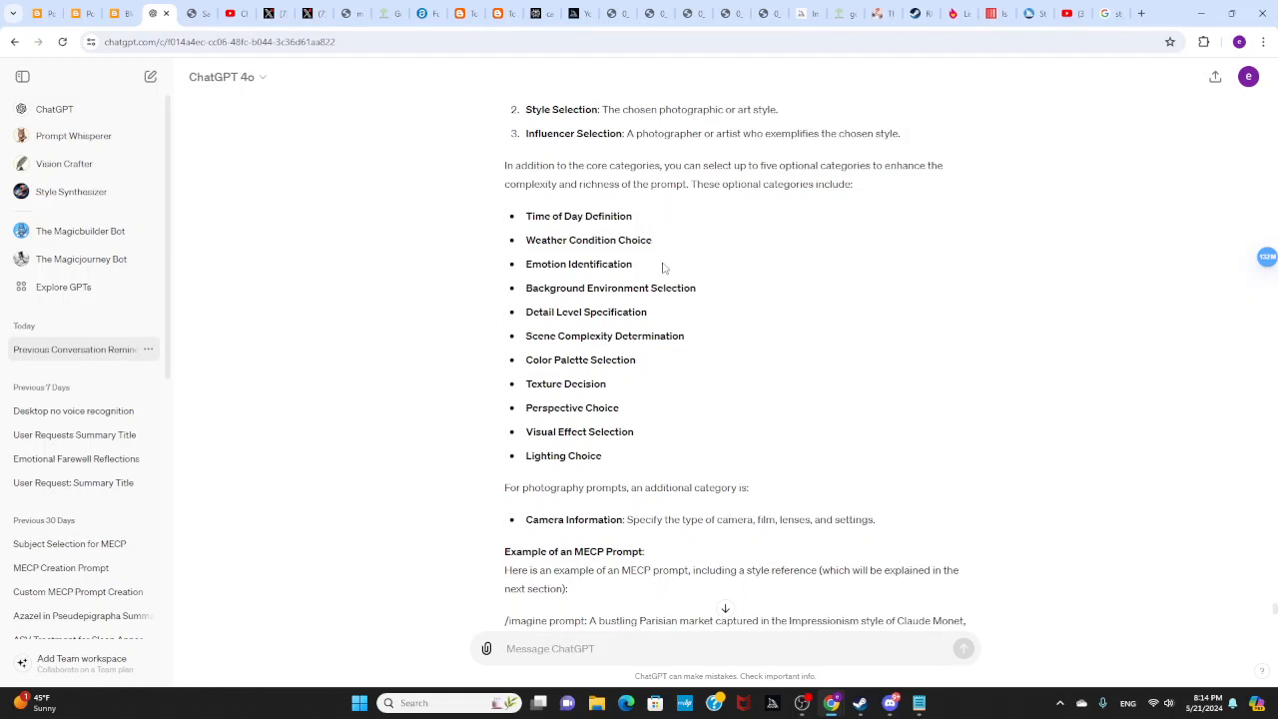
{"action": "mouse_move", "coordinate": [779, 393]}
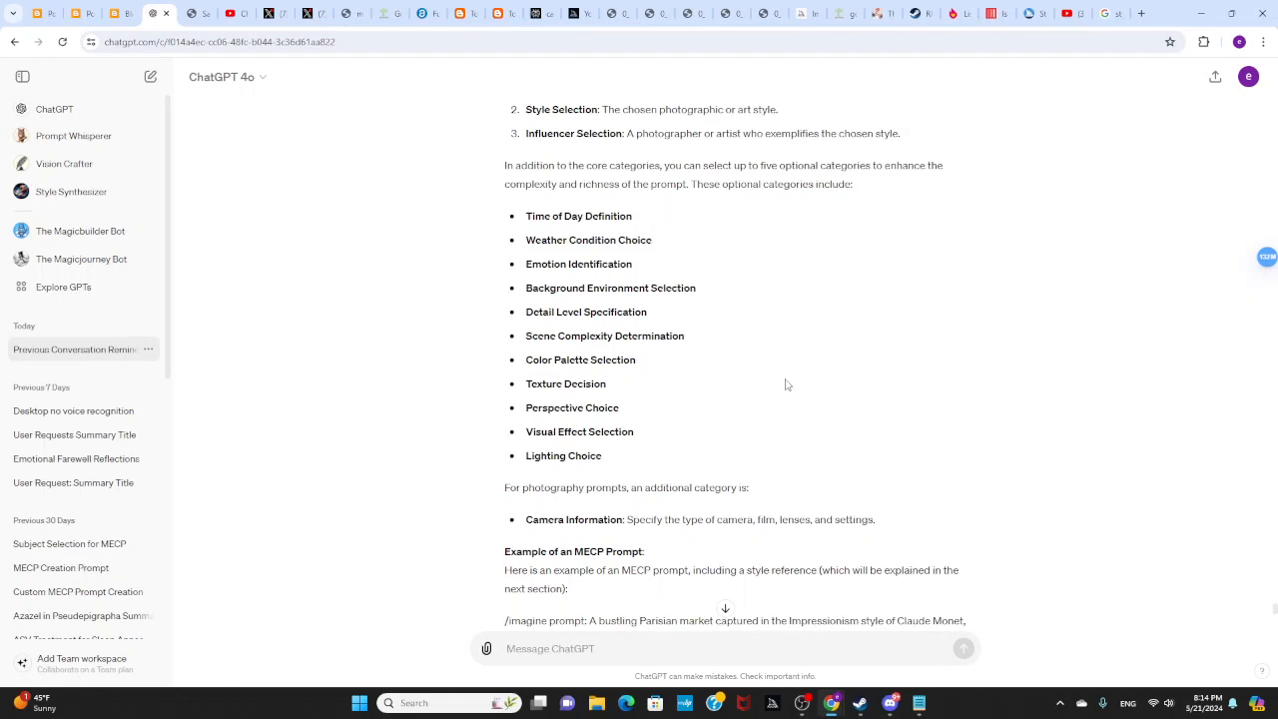
{"action": "scroll", "scroll_direction": "down", "scroll_amount": 3}
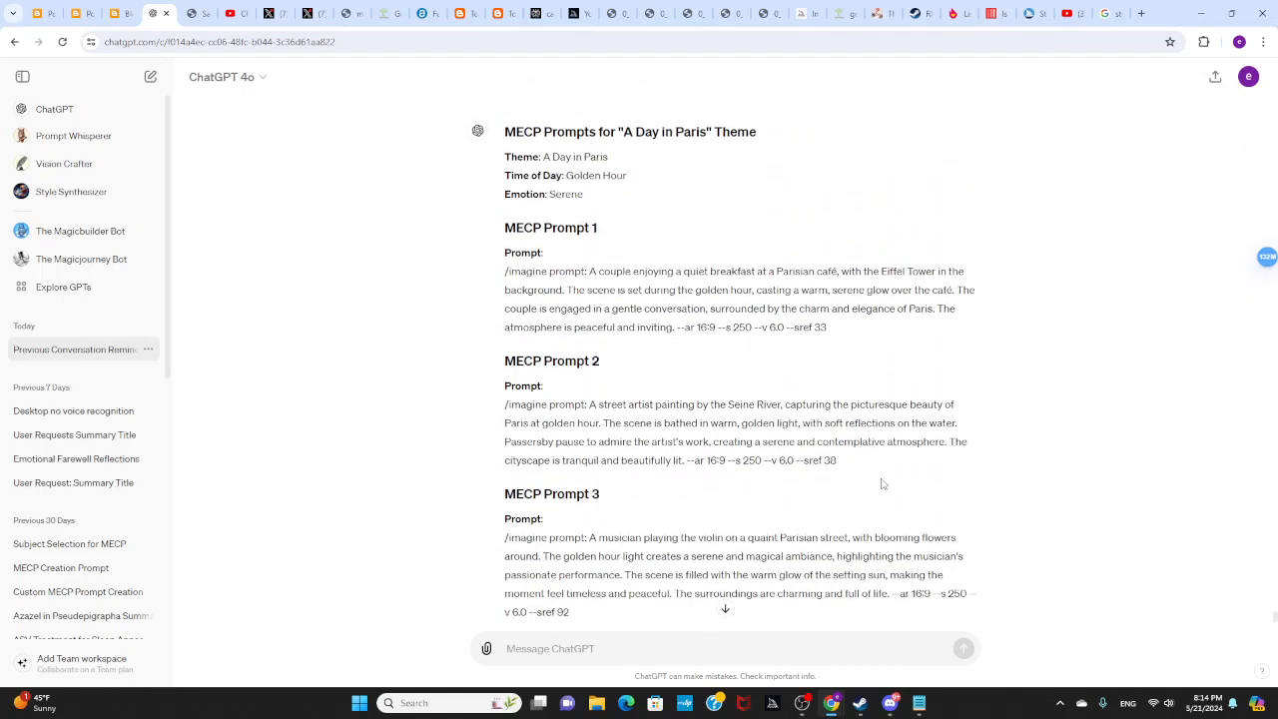
{"action": "scroll", "scroll_direction": "up", "scroll_amount": 3}
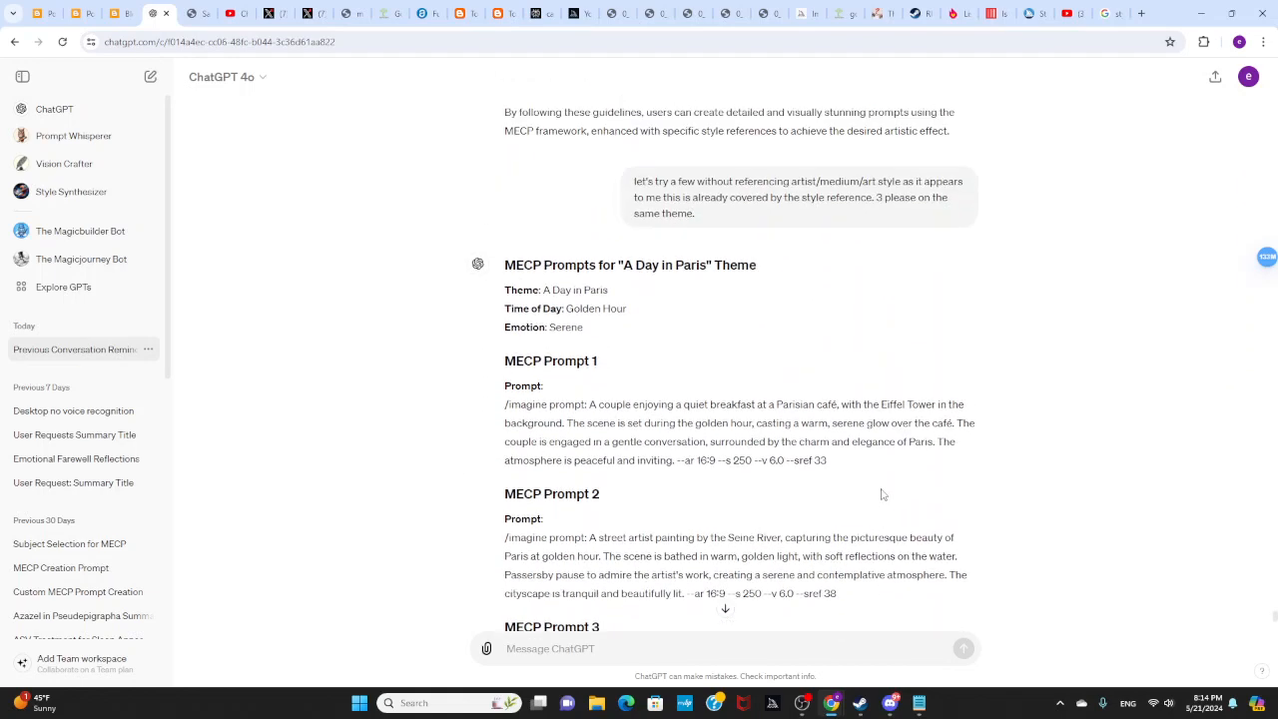
{"action": "scroll", "scroll_direction": "up", "scroll_amount": 3}
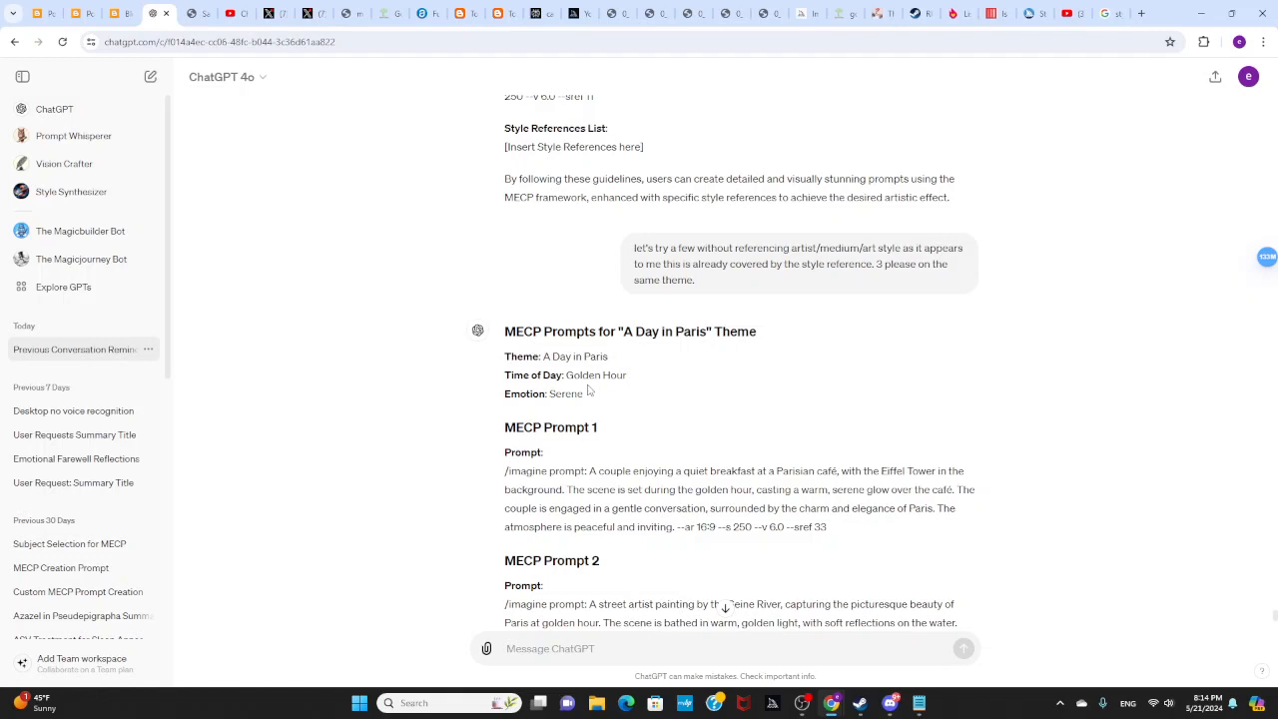
{"action": "double_click", "coordinate": [575, 356]}
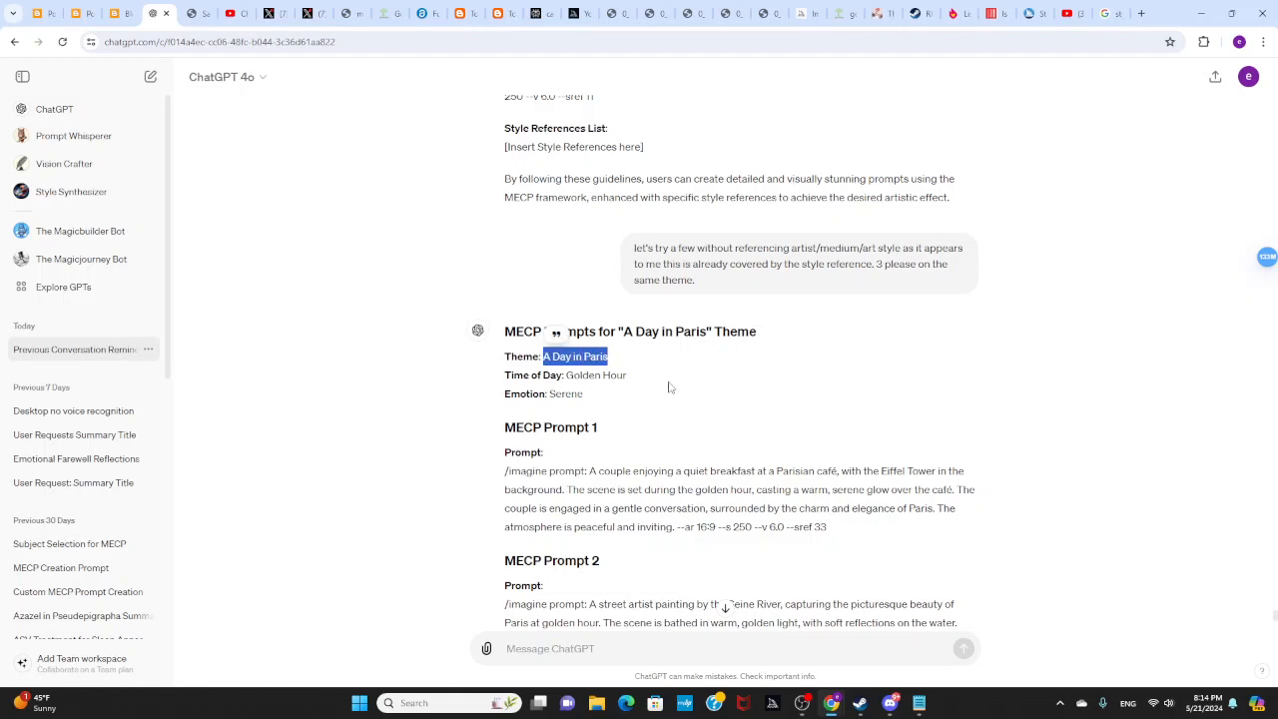
{"action": "left_click", "coordinate": [669, 388]}
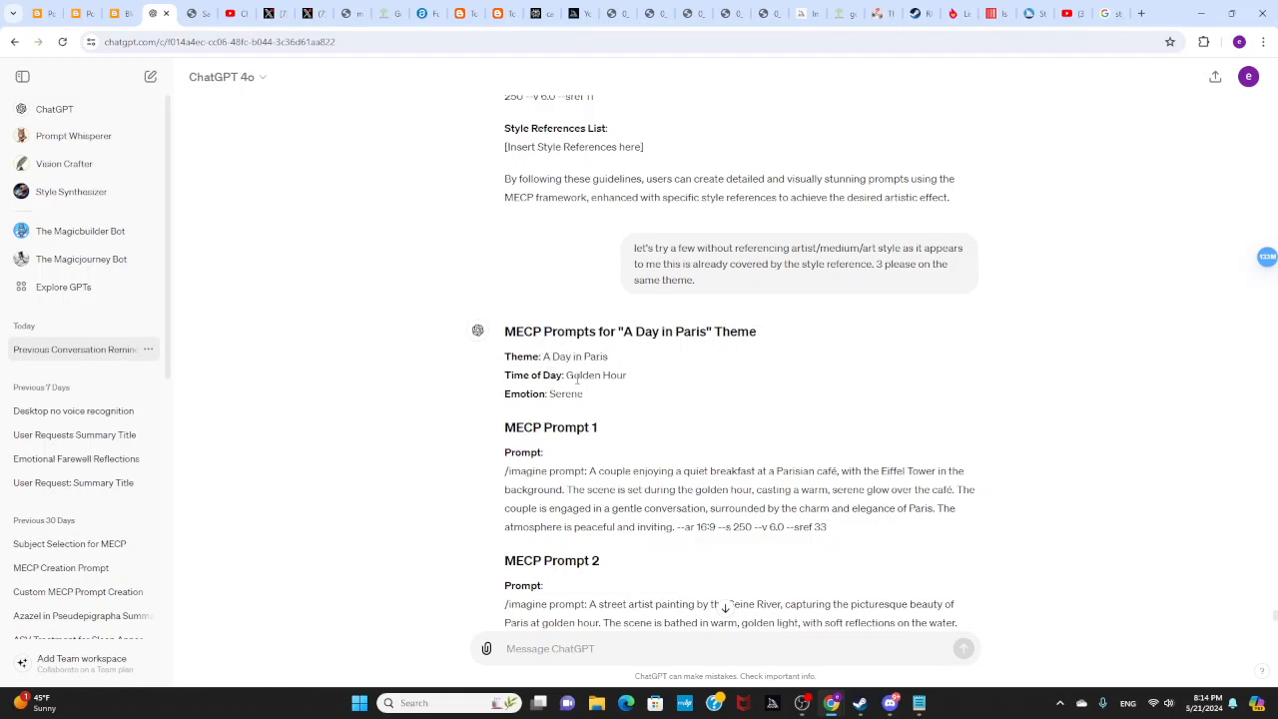
{"action": "double_click", "coordinate": [595, 375]}
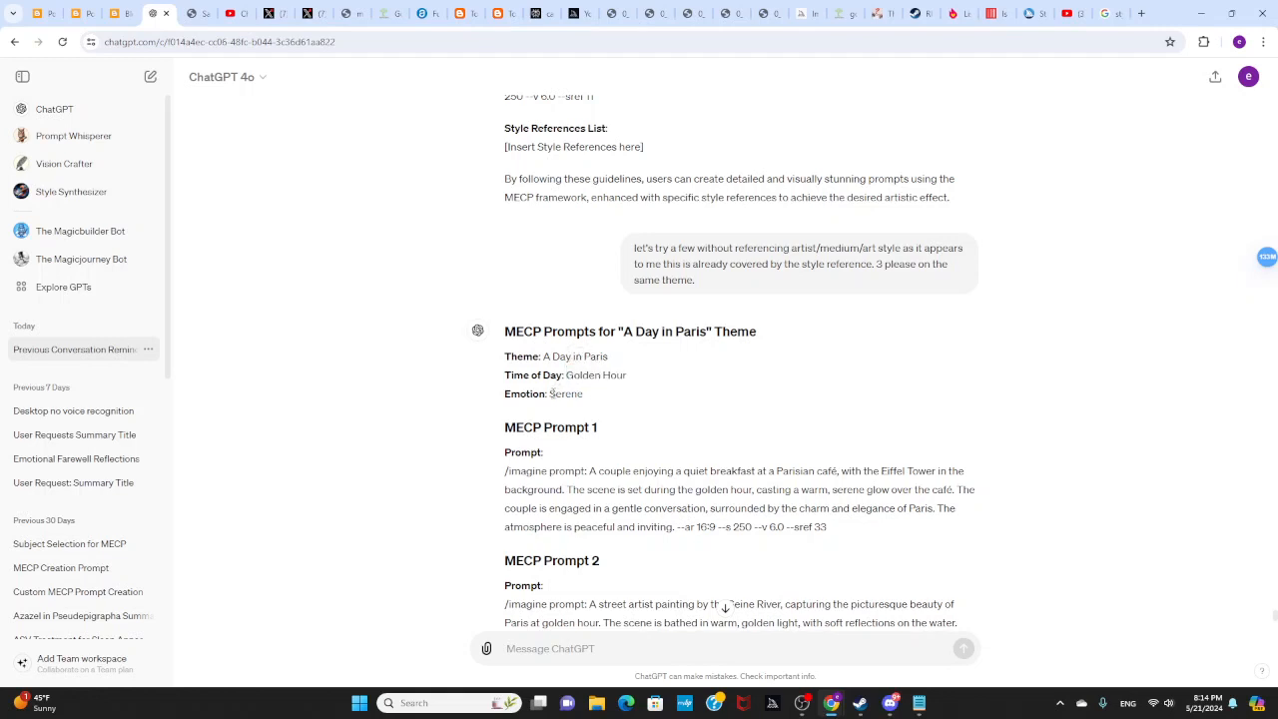
{"action": "double_click", "coordinate": [565, 394]}
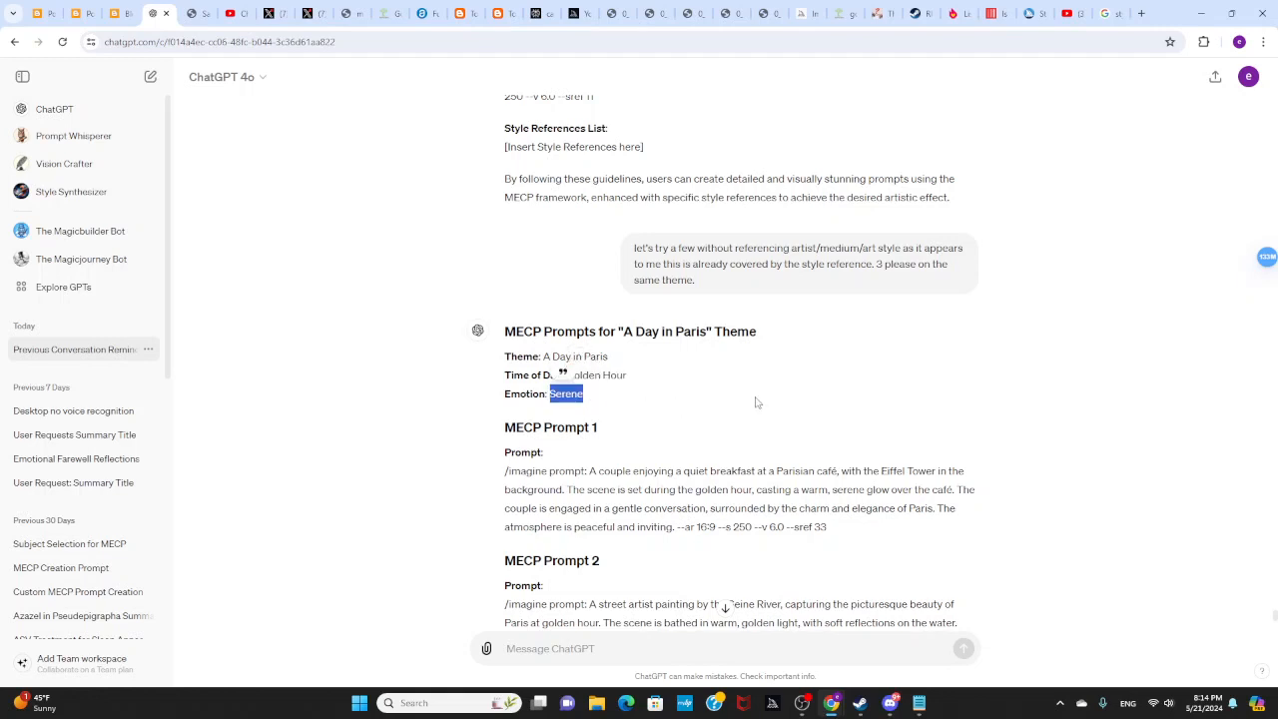
{"action": "mouse_move", "coordinate": [763, 403]}
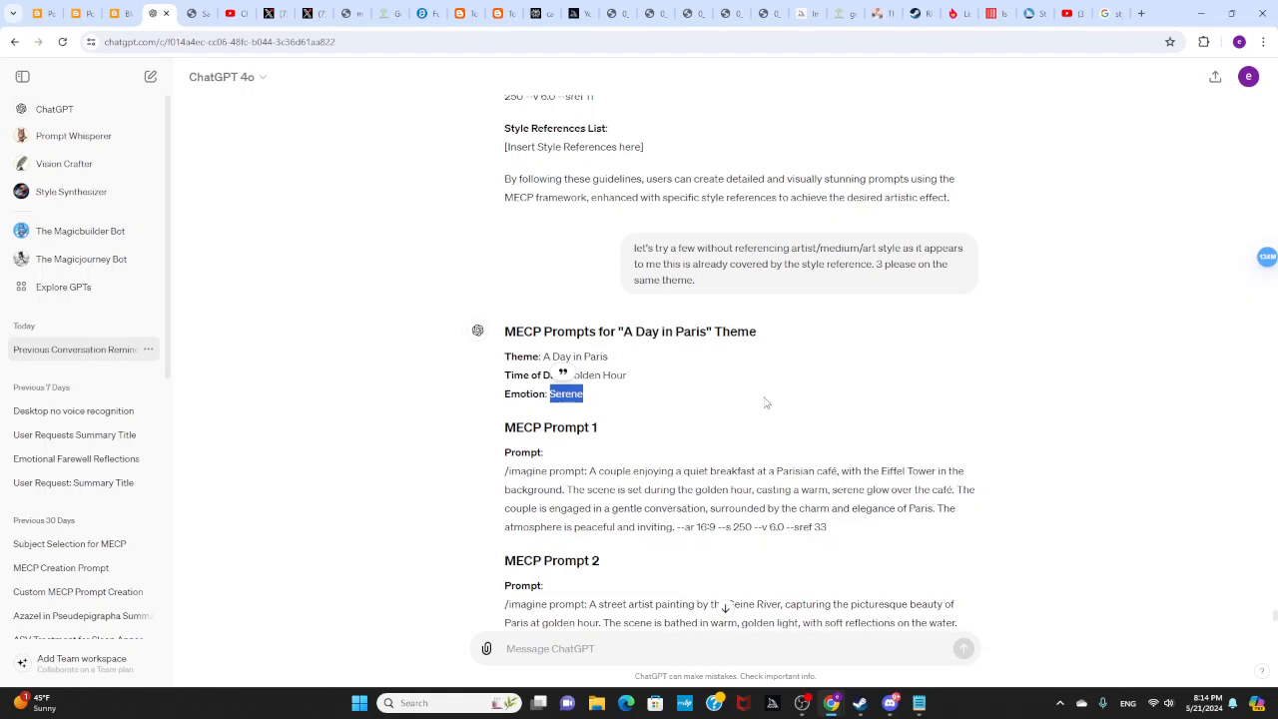
{"action": "scroll", "scroll_direction": "up", "scroll_amount": 3}
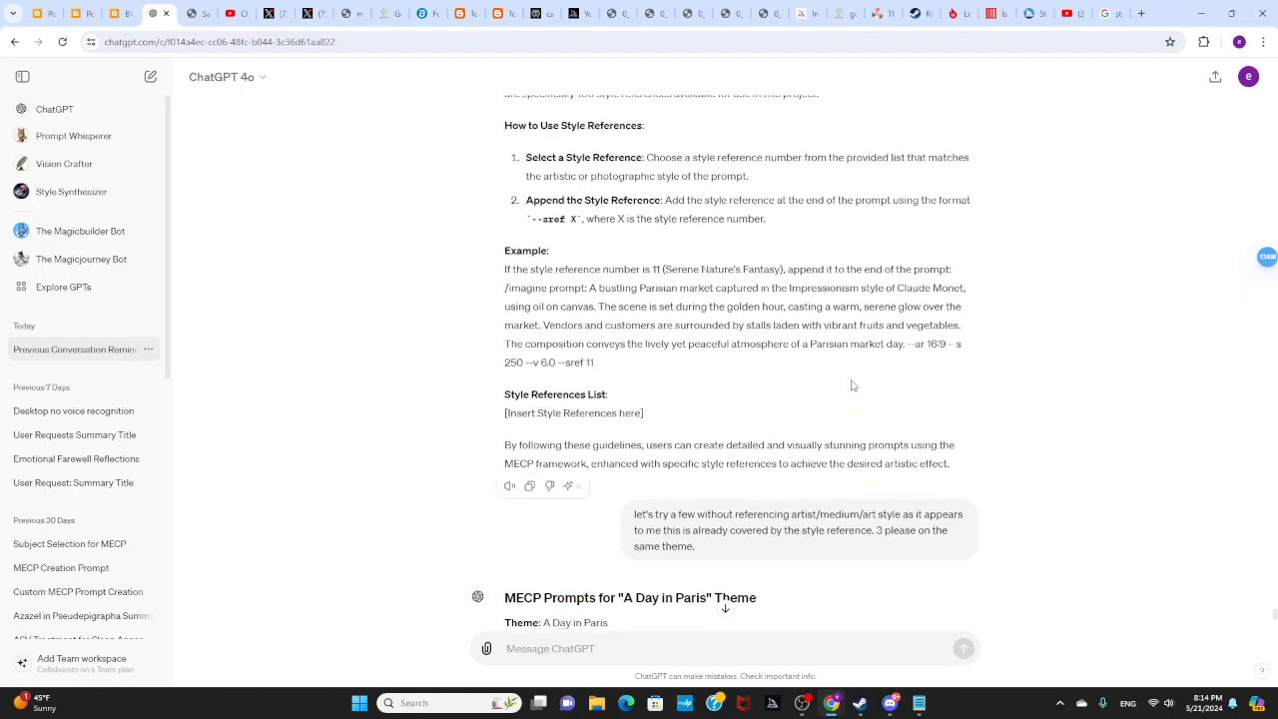
{"action": "scroll", "scroll_direction": "up", "scroll_amount": 3}
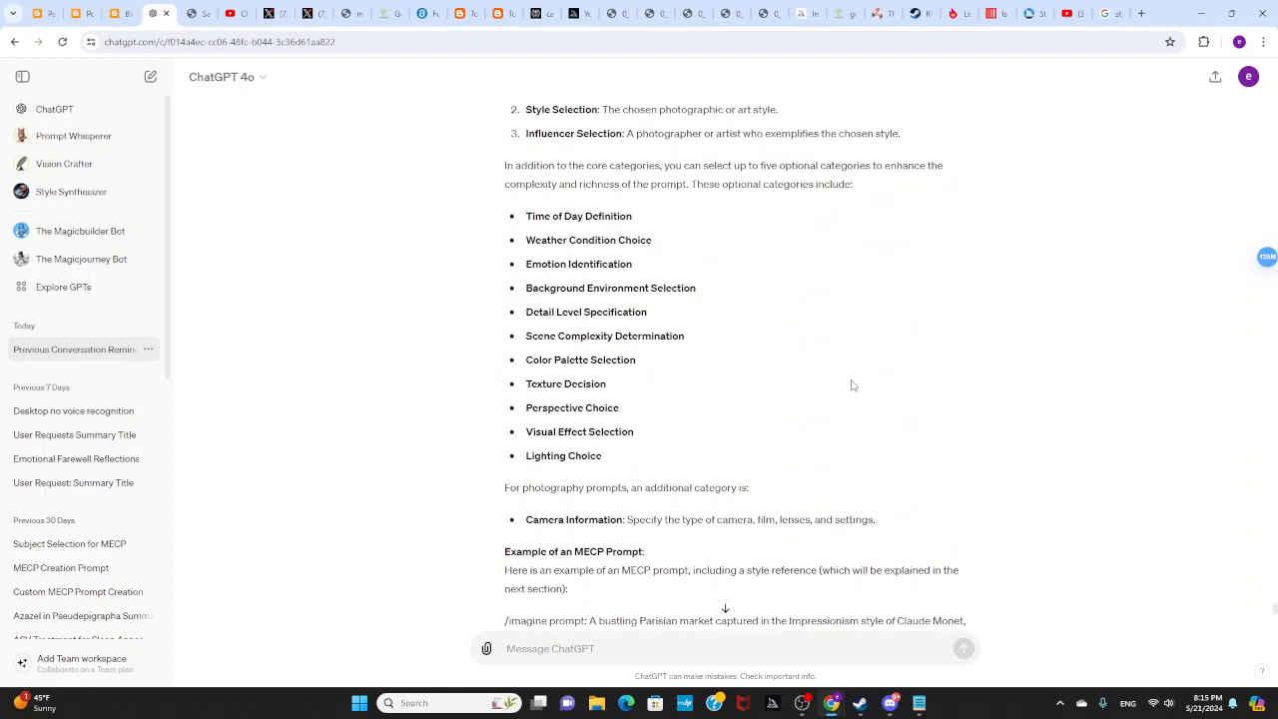
{"action": "left_click_drag", "start_coordinate": [525, 215], "coordinate": [617, 263]}
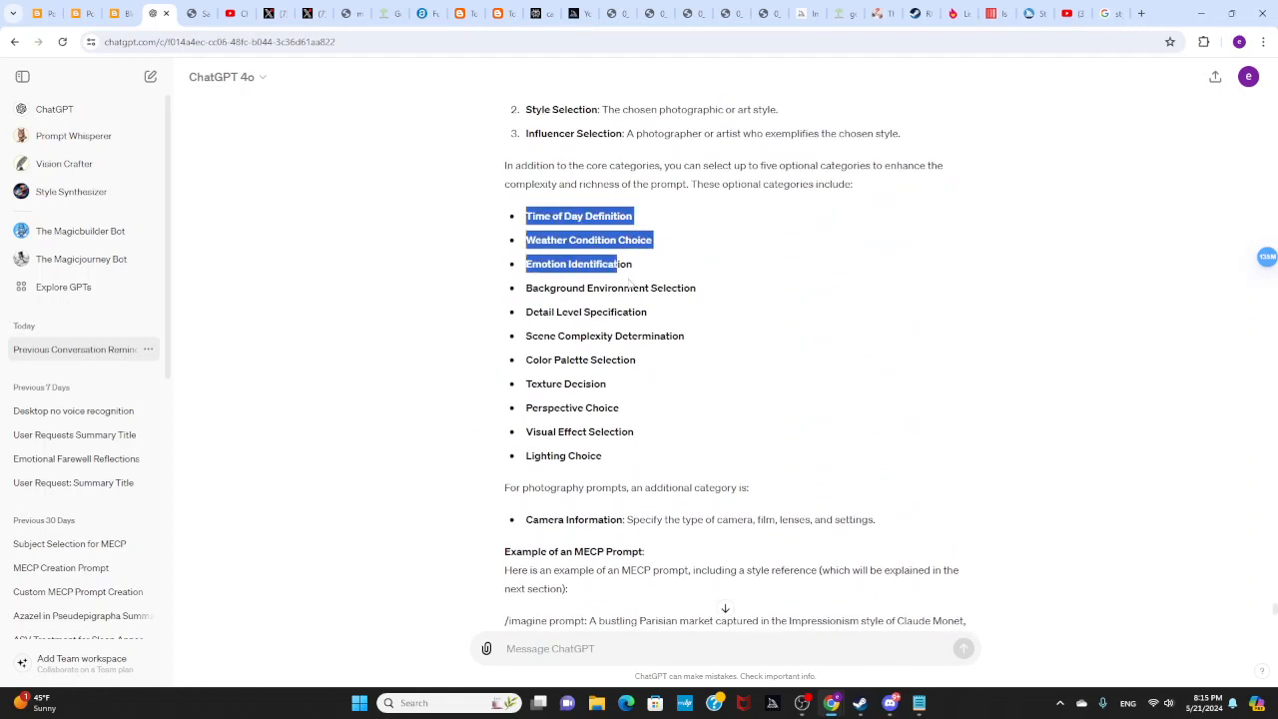